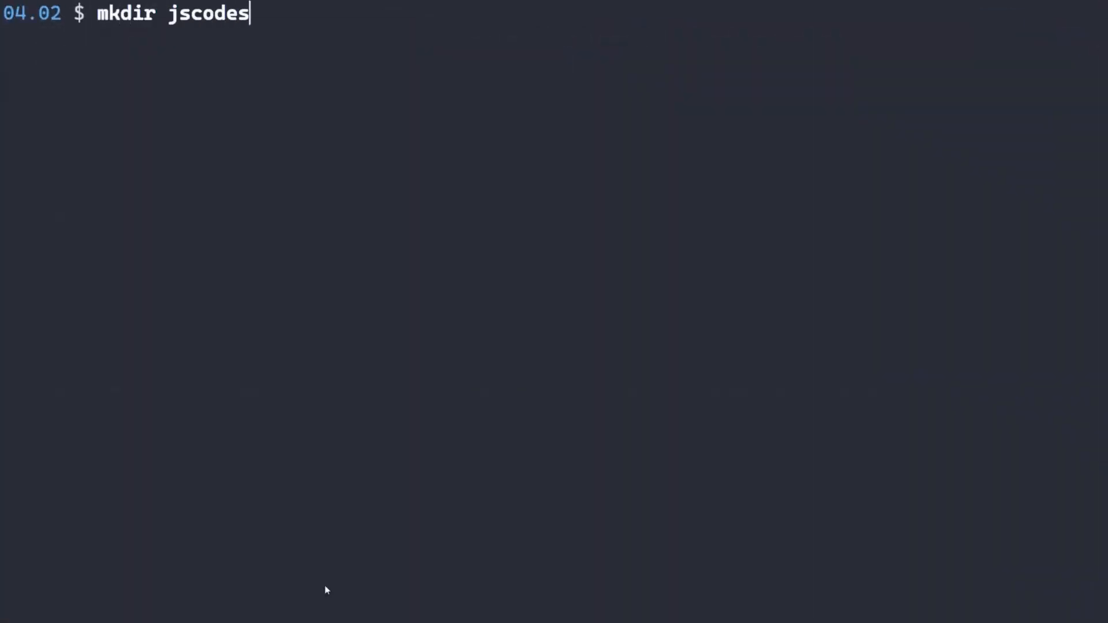
Create the jscodeshift folder, move into it and initialise an npm package.
key(Return)
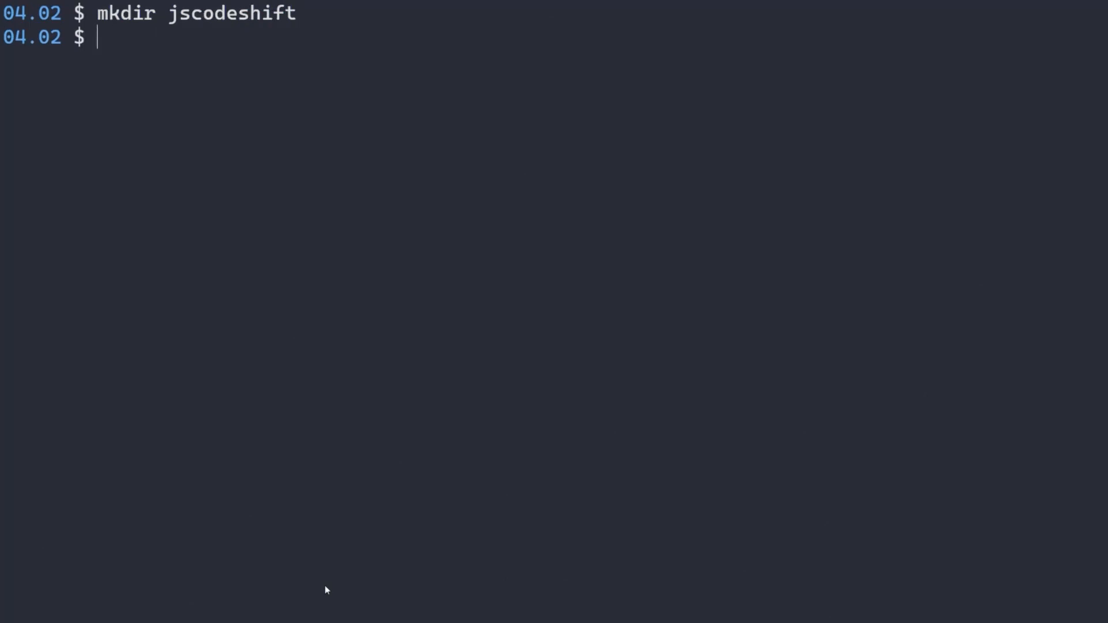
text(cd jsco)
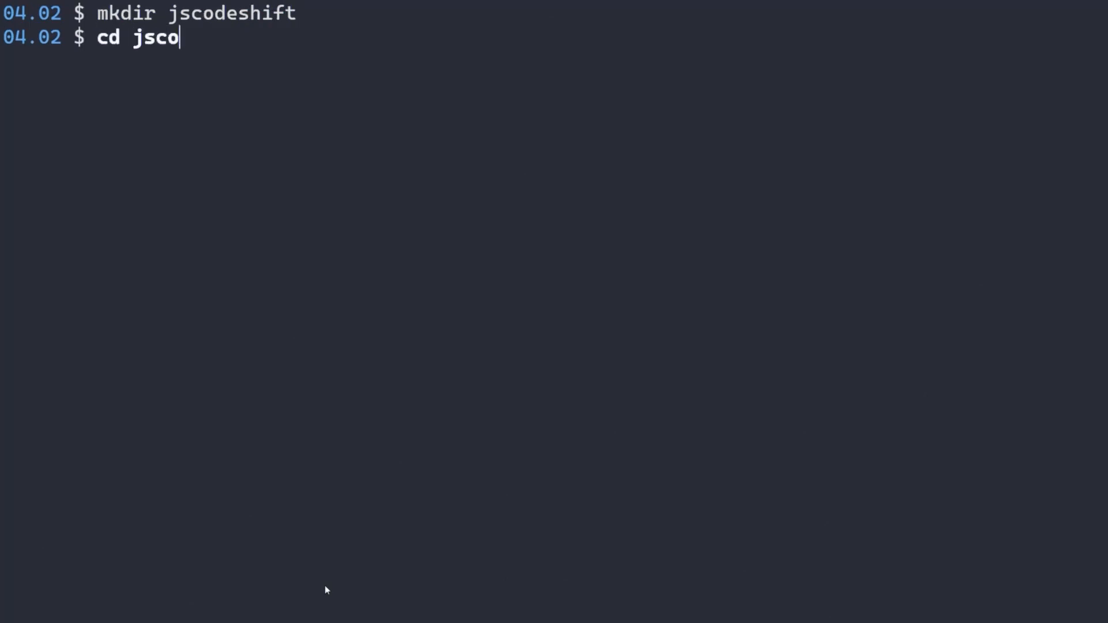
key(Return)
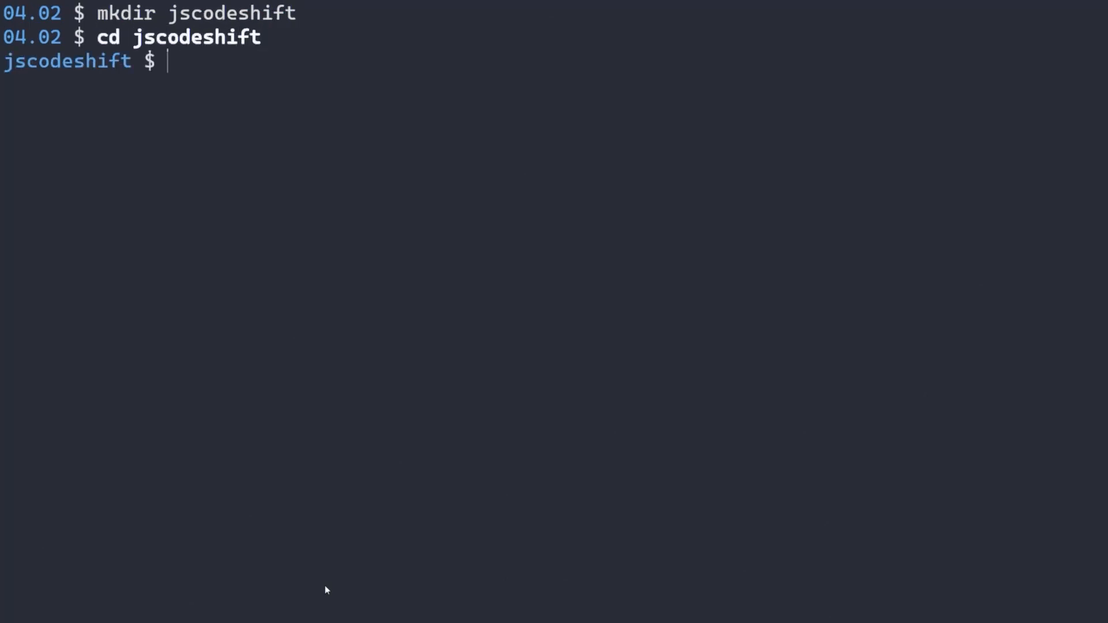
text(npm ini)
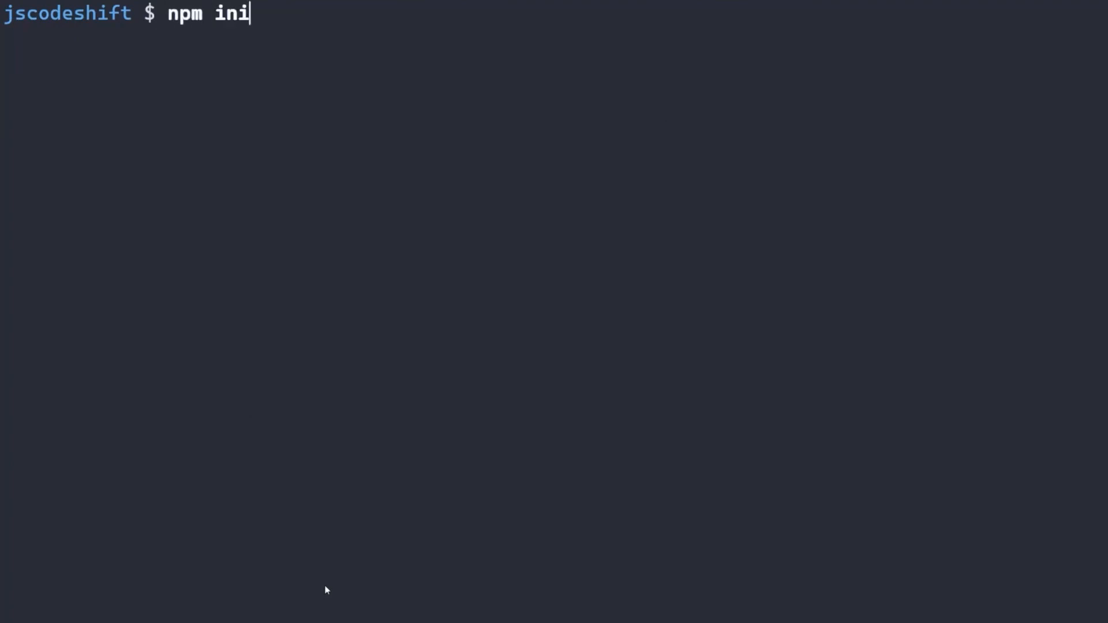
key(ctrl+u)
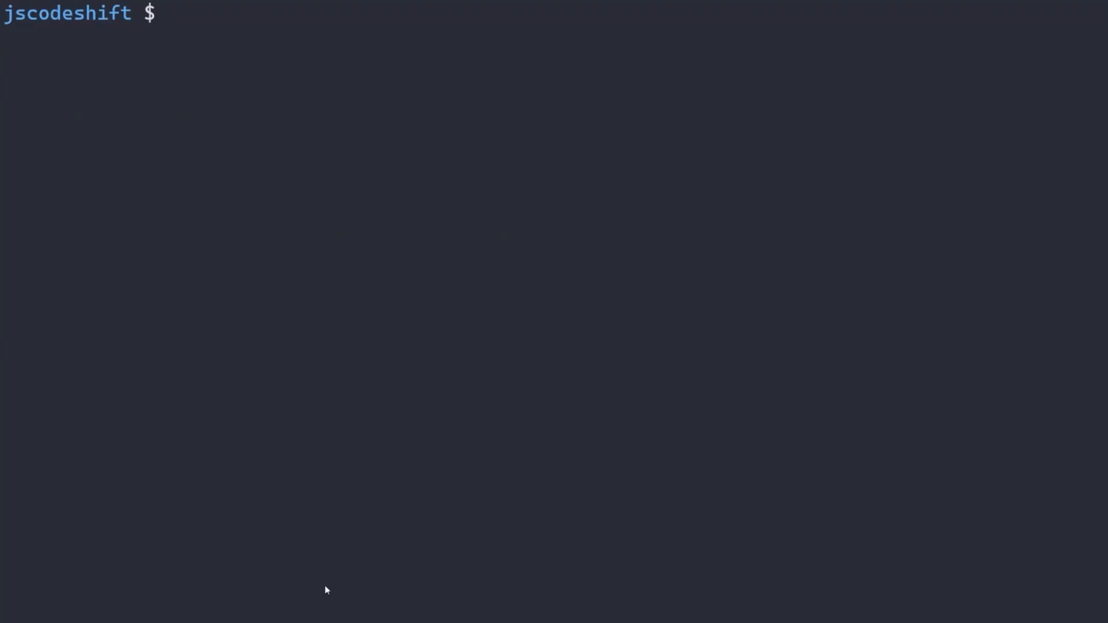
text(npm i jscodes)
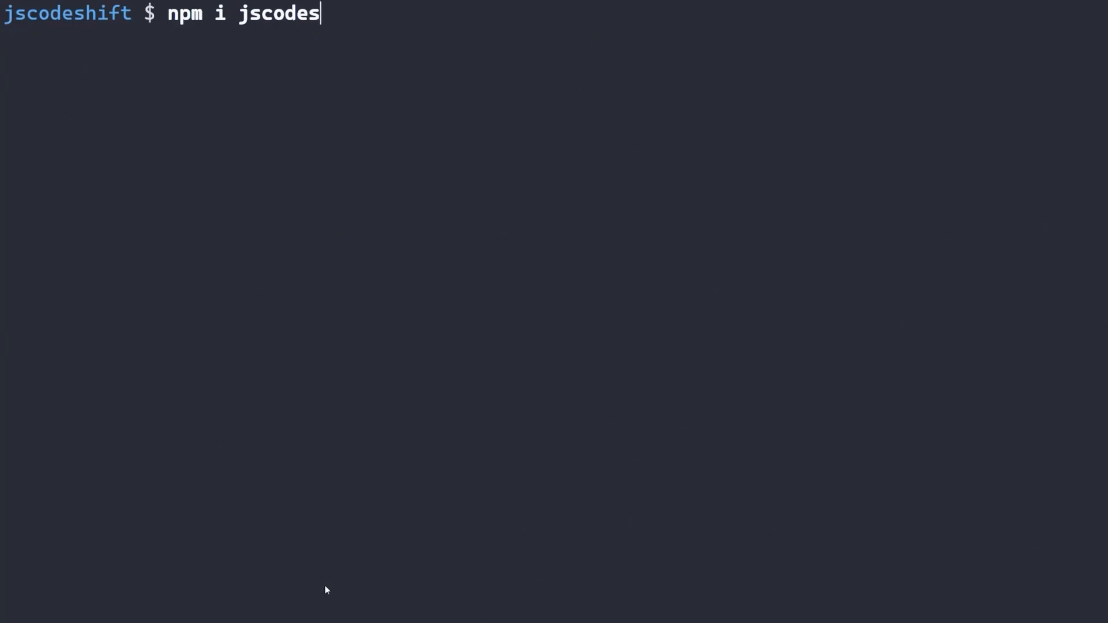
key(Return)
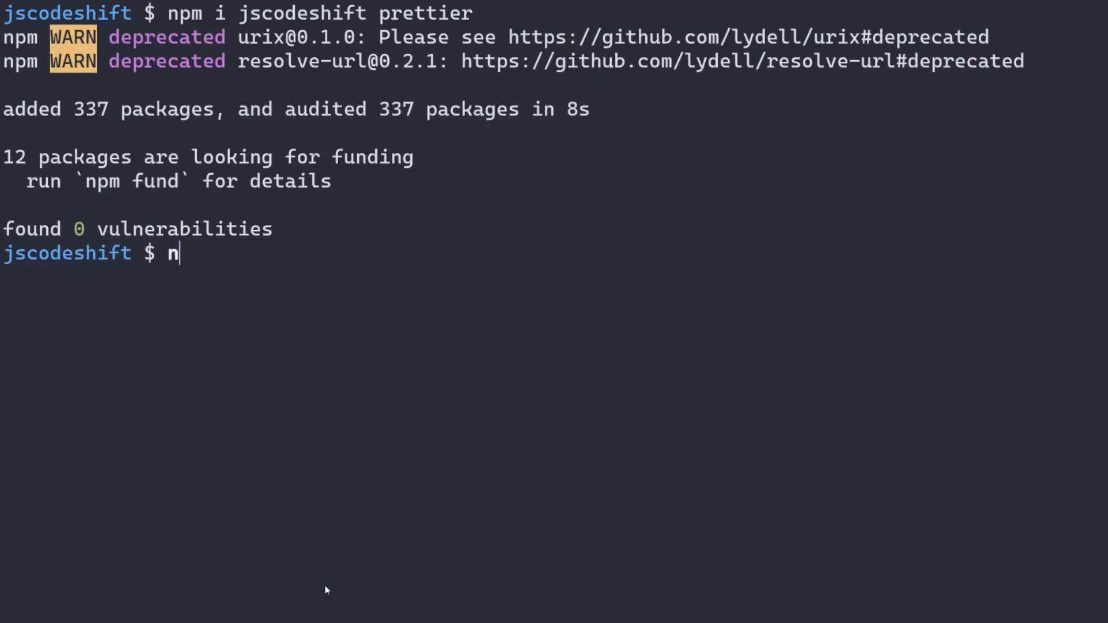
text(pm i -D @types/js)
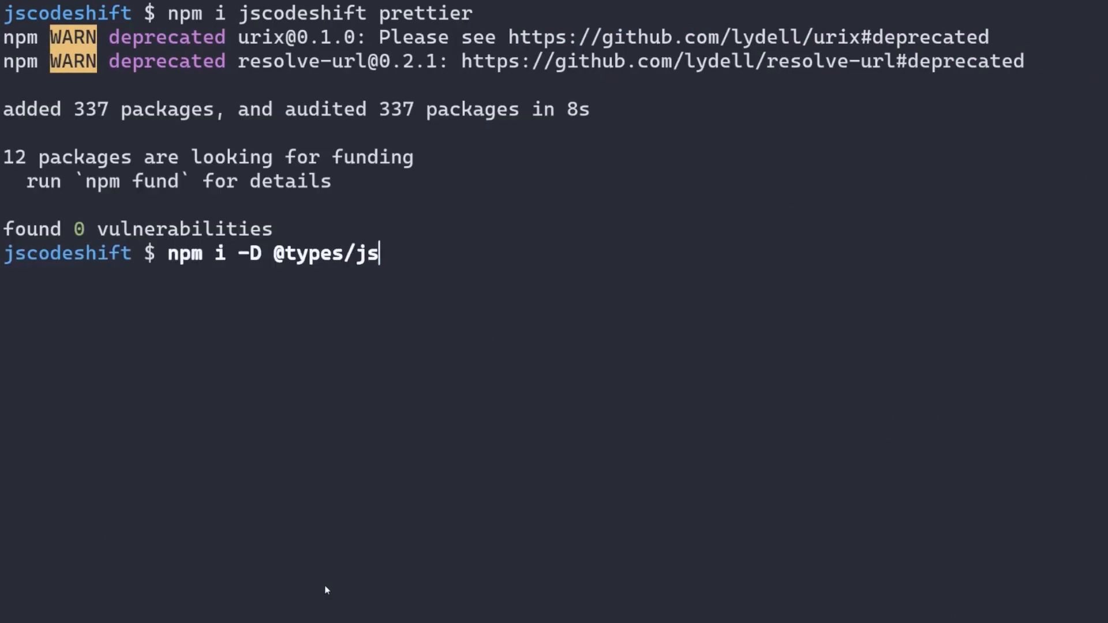
text(codeshift @types/prettier)
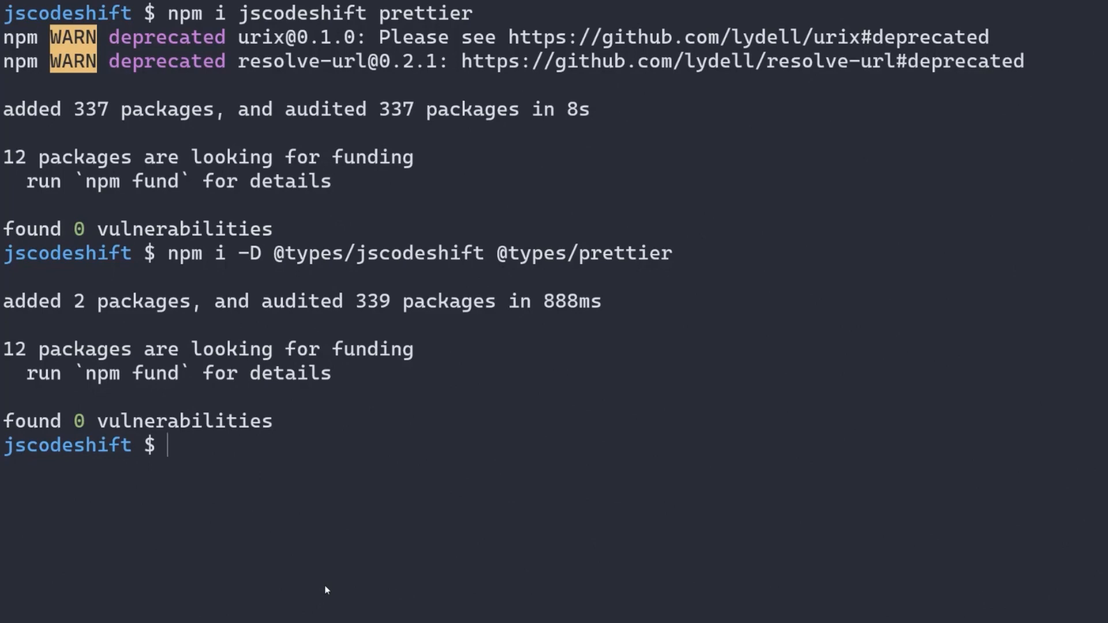
right_click(127, 247)
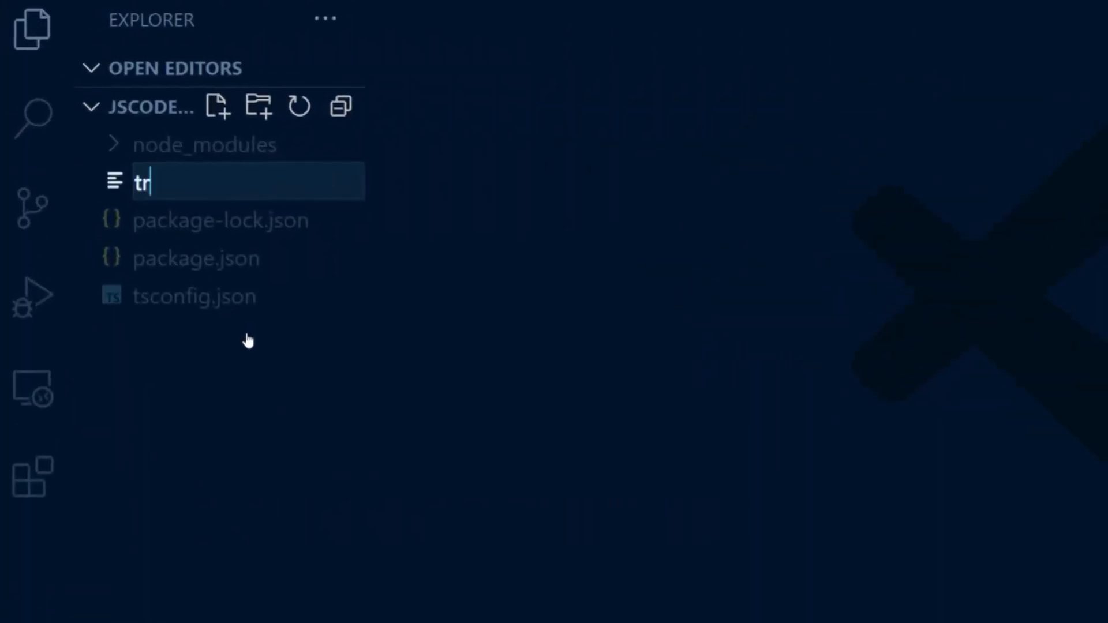
Create transform.ts and import Transform from jscodeshift.
key(Escape)
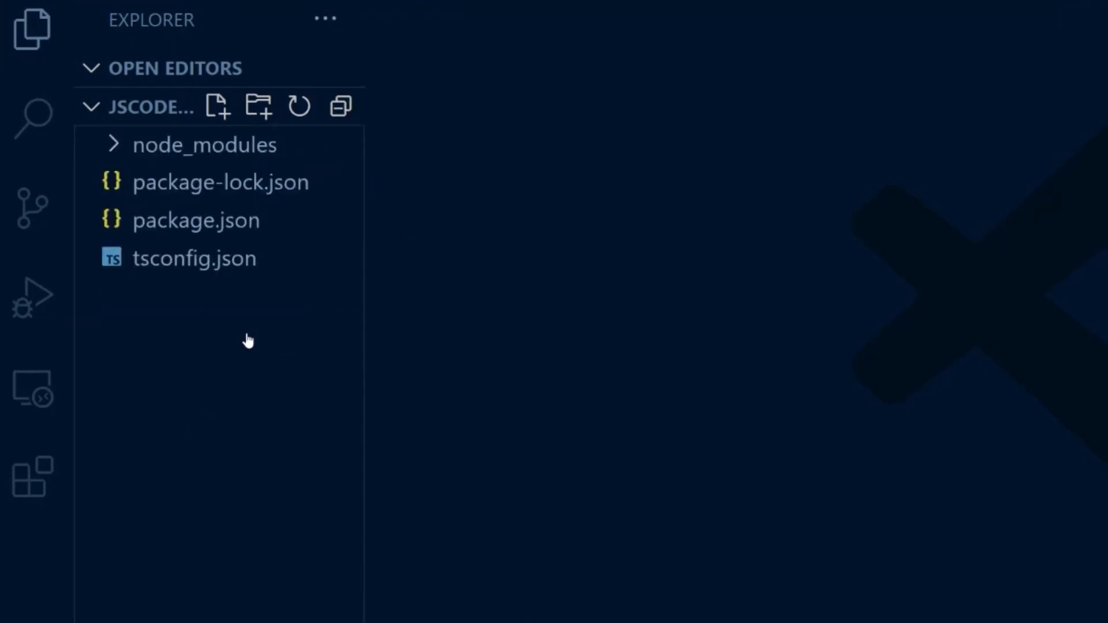
click(219, 106)
text(i)
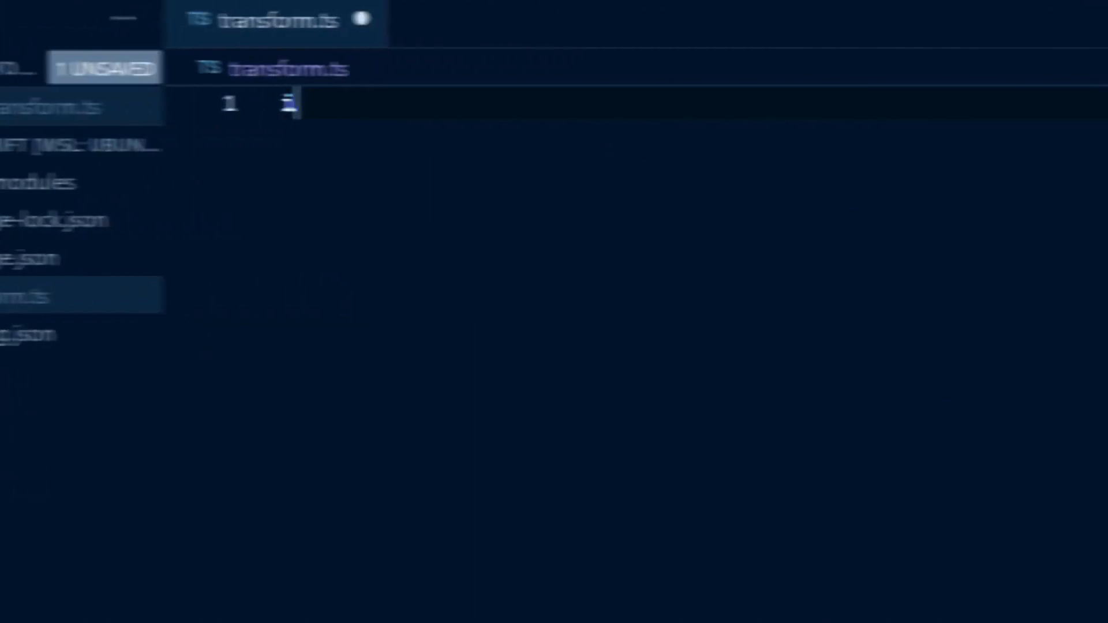
text(Transform })
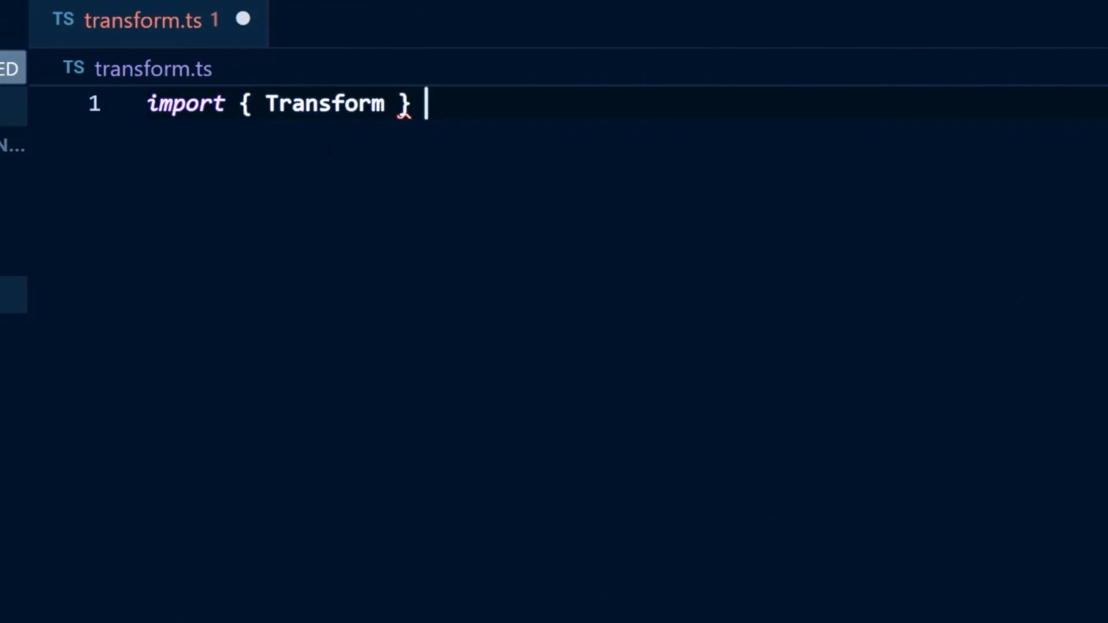
text(from "jscodeshift";)
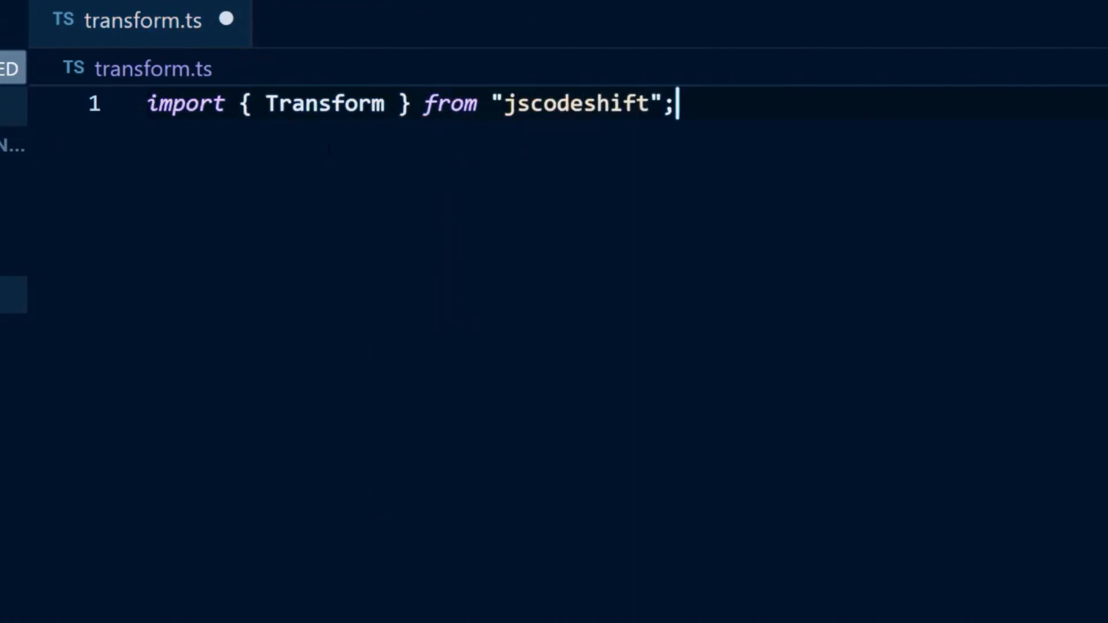
key(Enter)
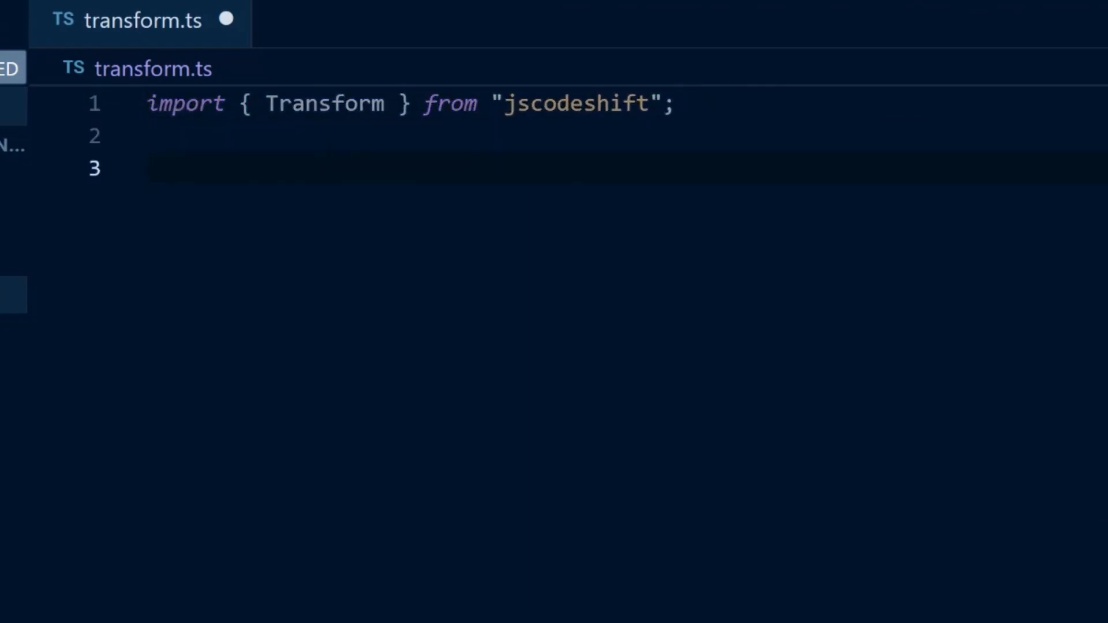
Write a transform(fileInfo, api) that builds root with j and returns root.toSource().
text(const transform =)
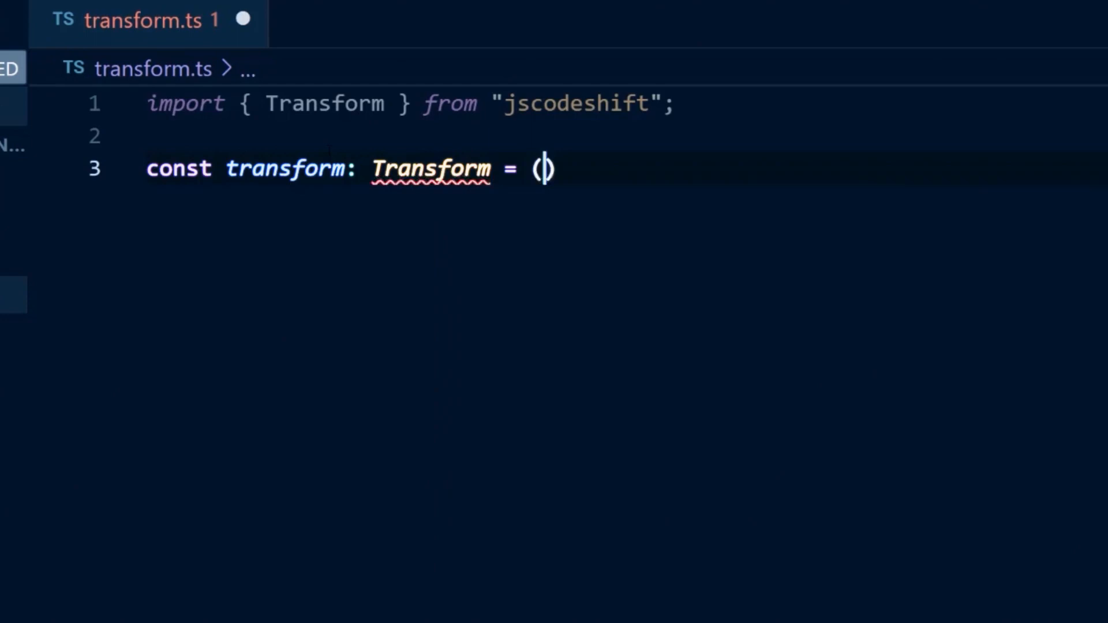
text(fileInfo, api)
text(const j =)
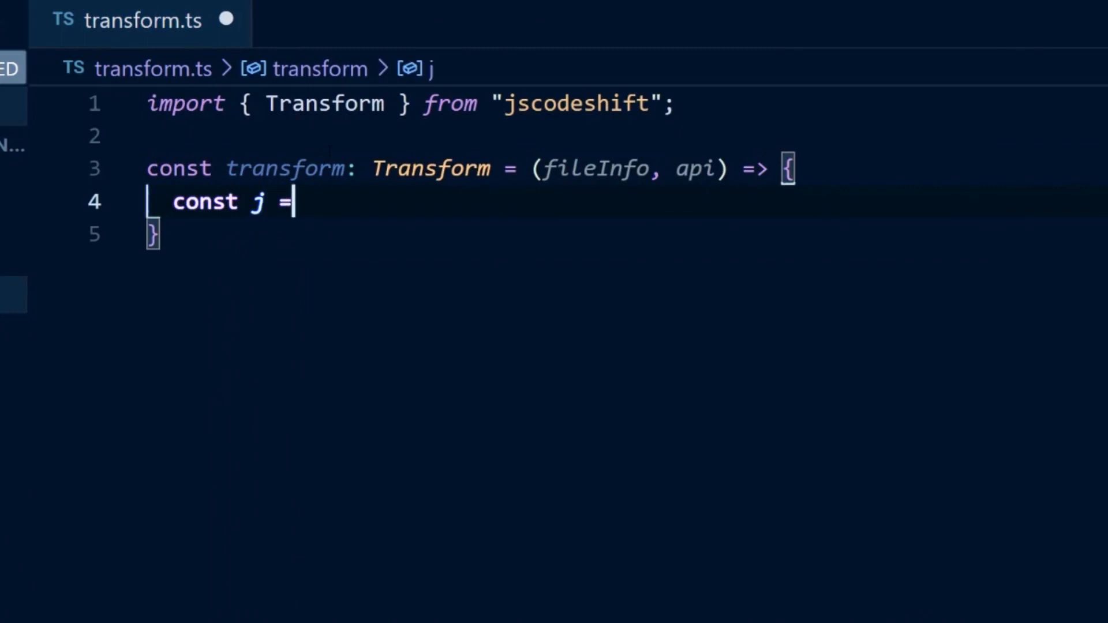
text(api.jscodeshift;)
text(const root)
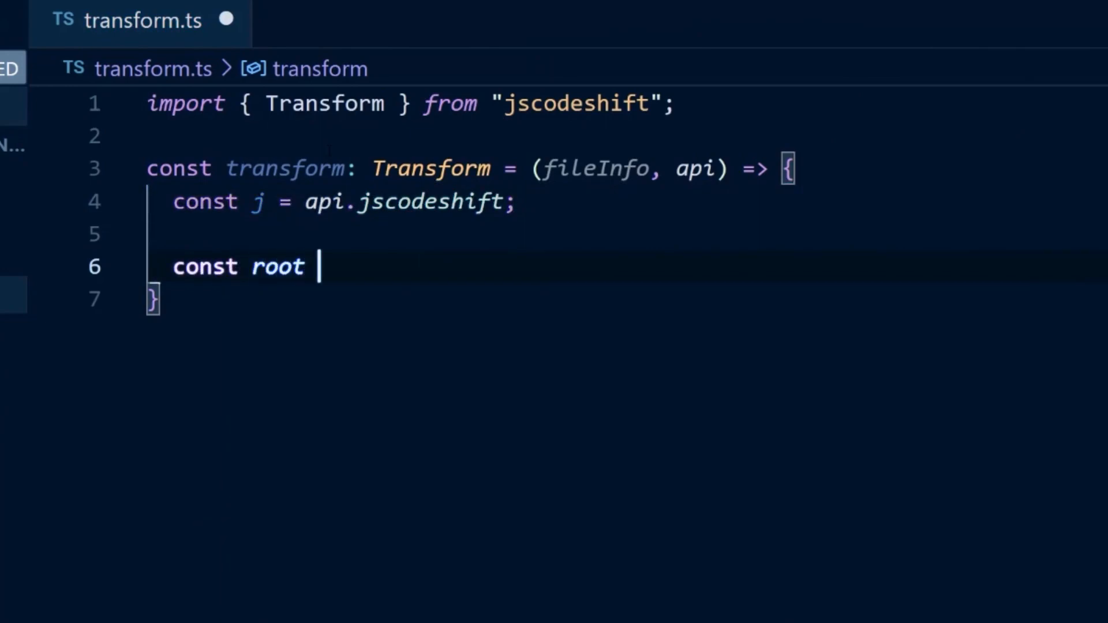
text(= j(f)
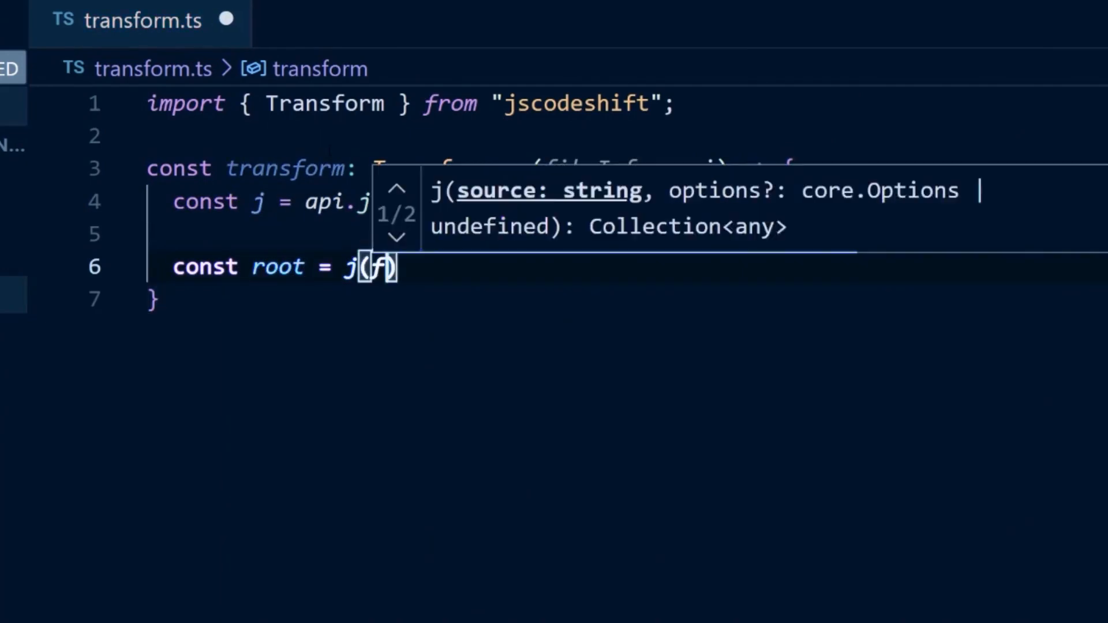
text(ileInfo.source)
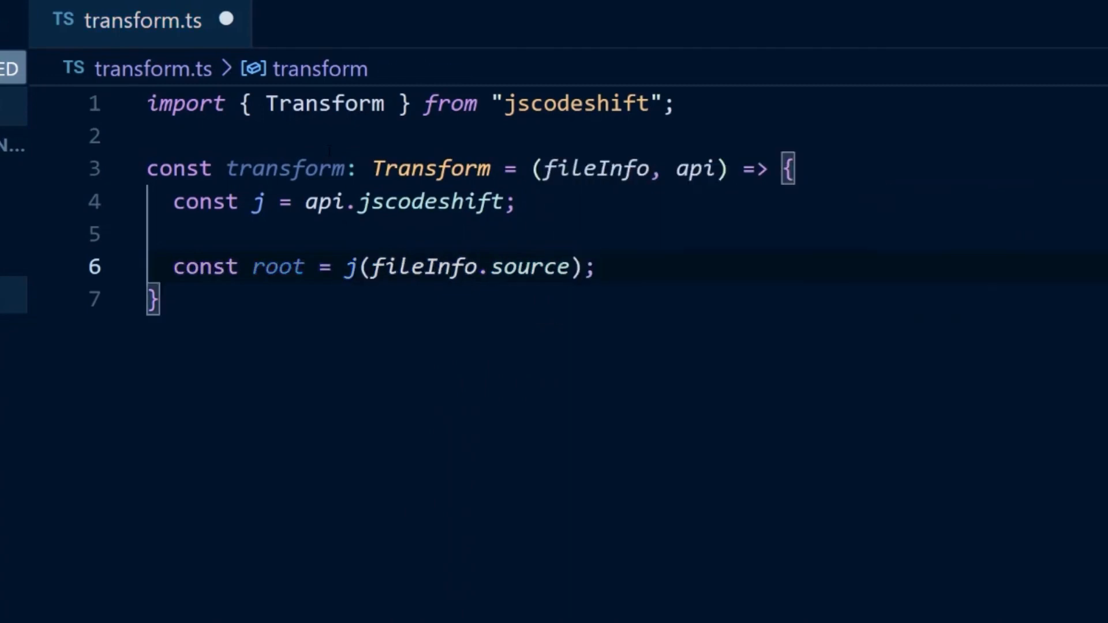
text(return root.toSource();)
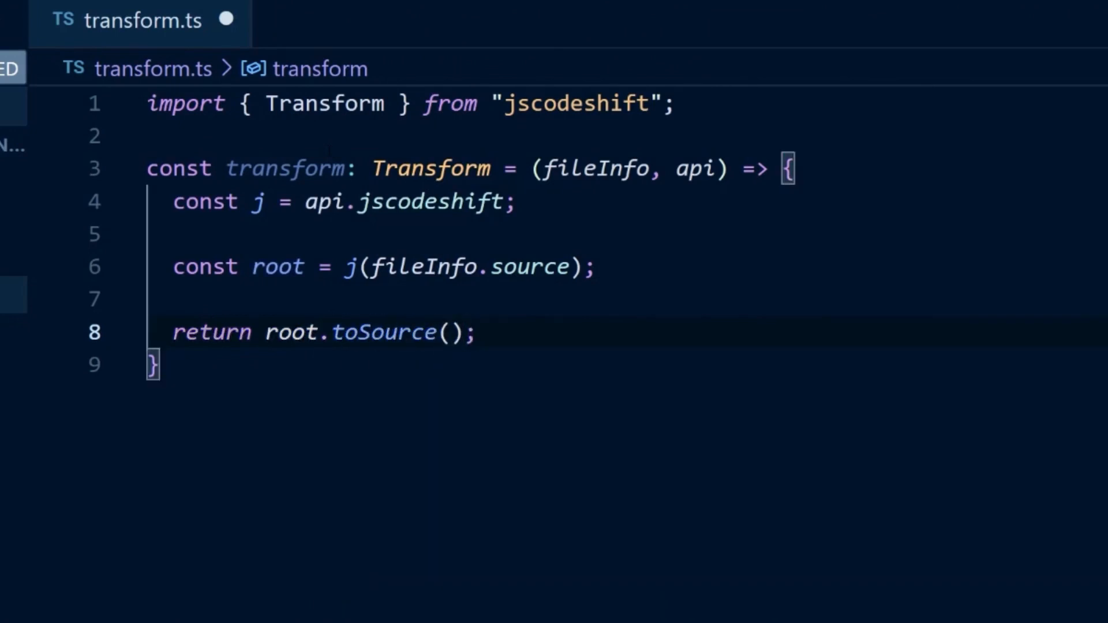
Export transform as default and save transform.ts.
text(export default transform;)
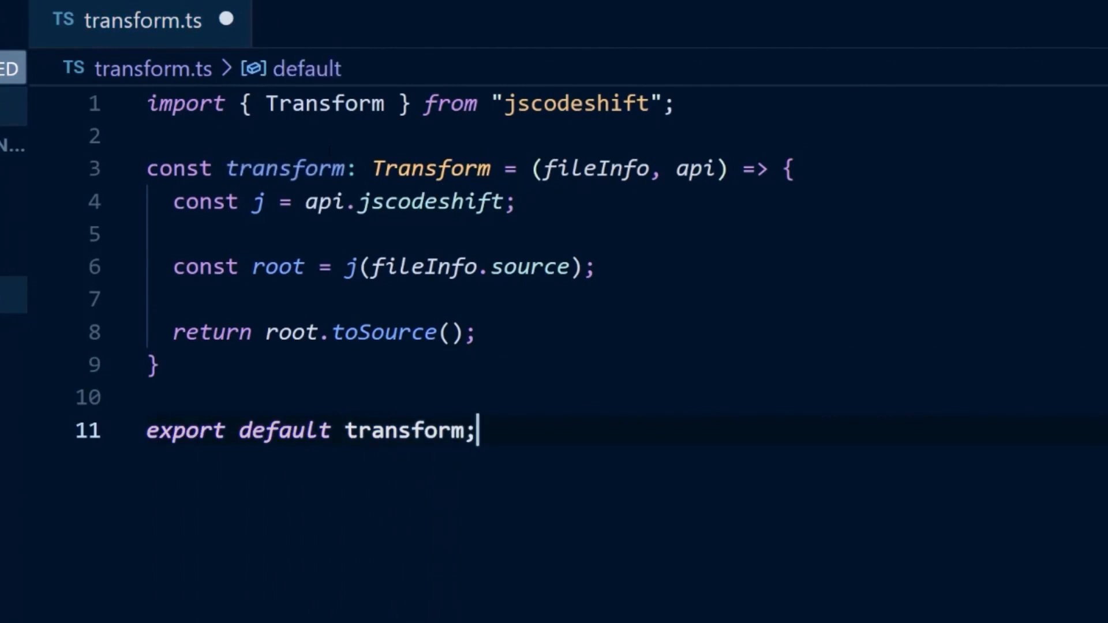
key(ctrl+s)
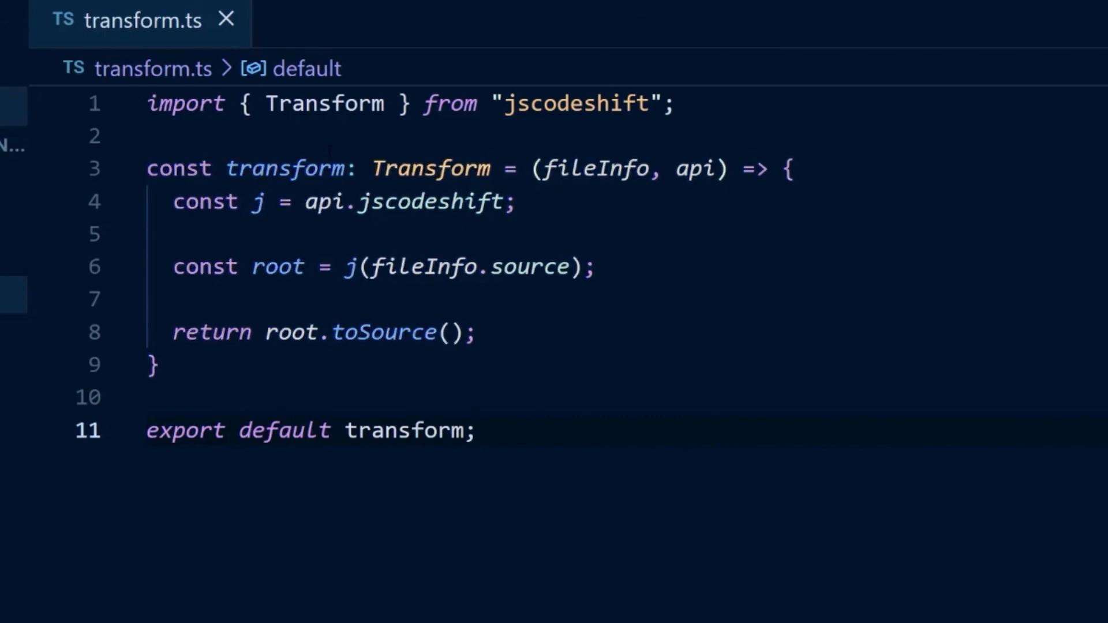
click(475, 430)
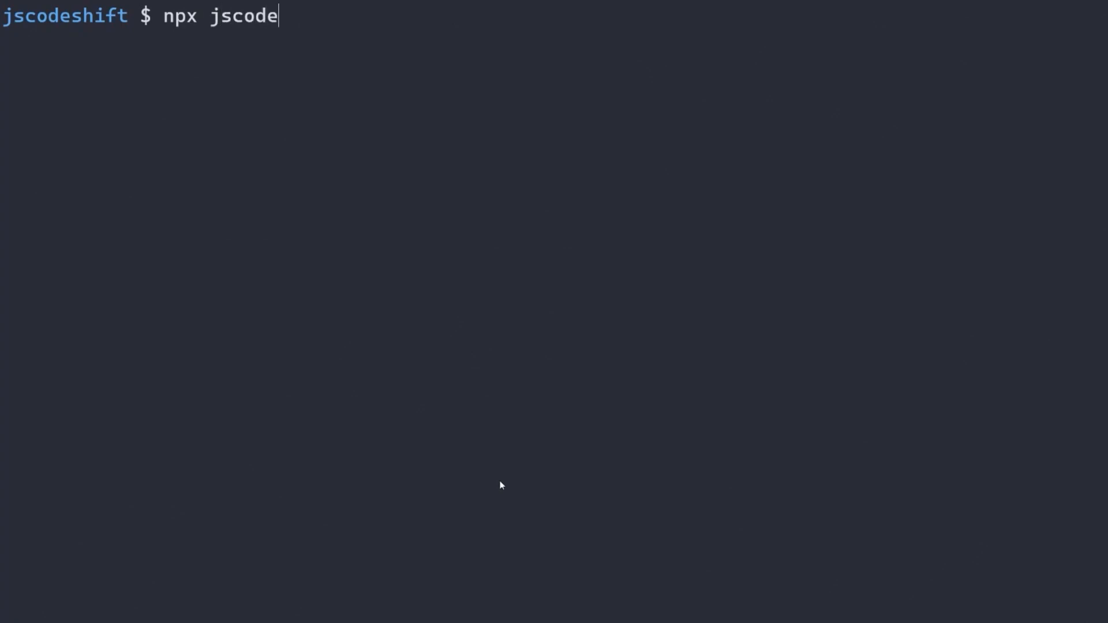
Enter npx jscodeshift --transform transform.ts pointing at the parent directory.
text(shift --tr)
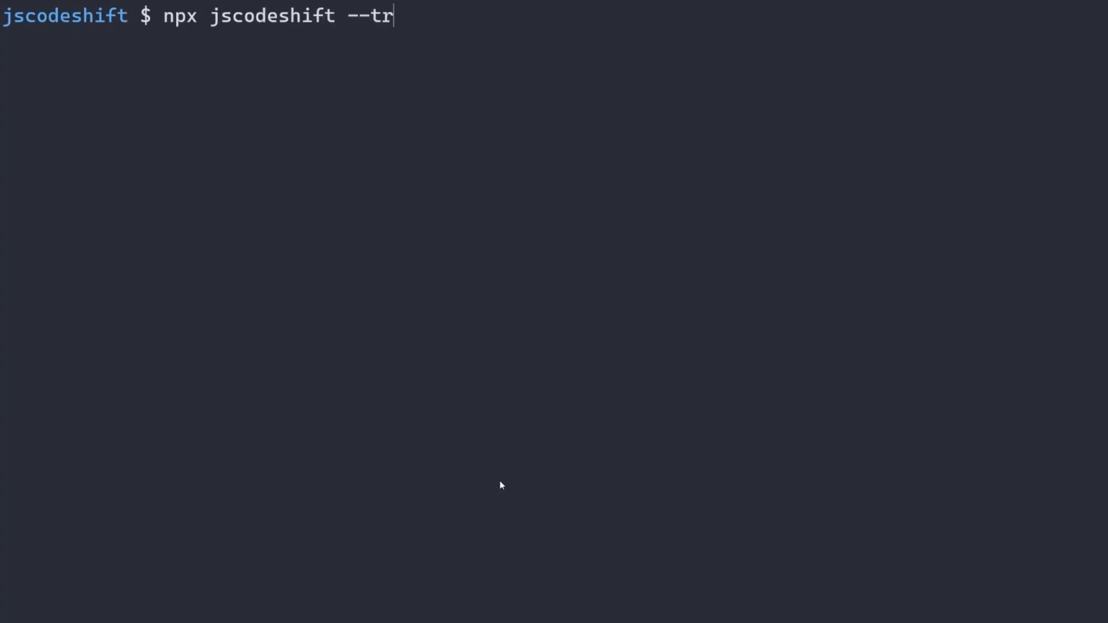
text(ansform f)
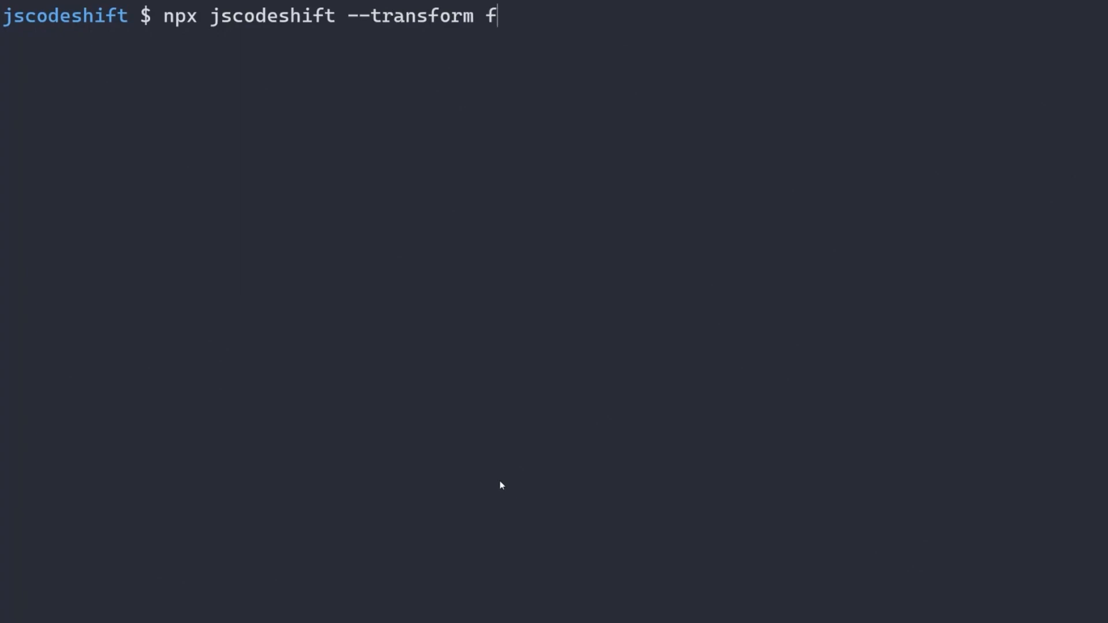
text(ransform.ts ../)
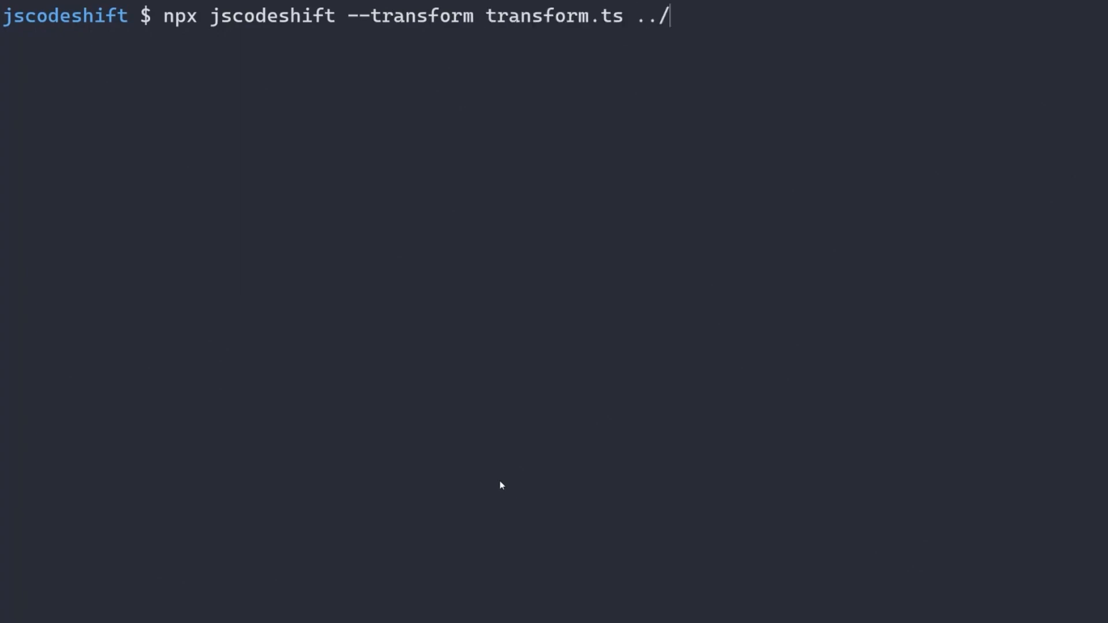
key(Return)
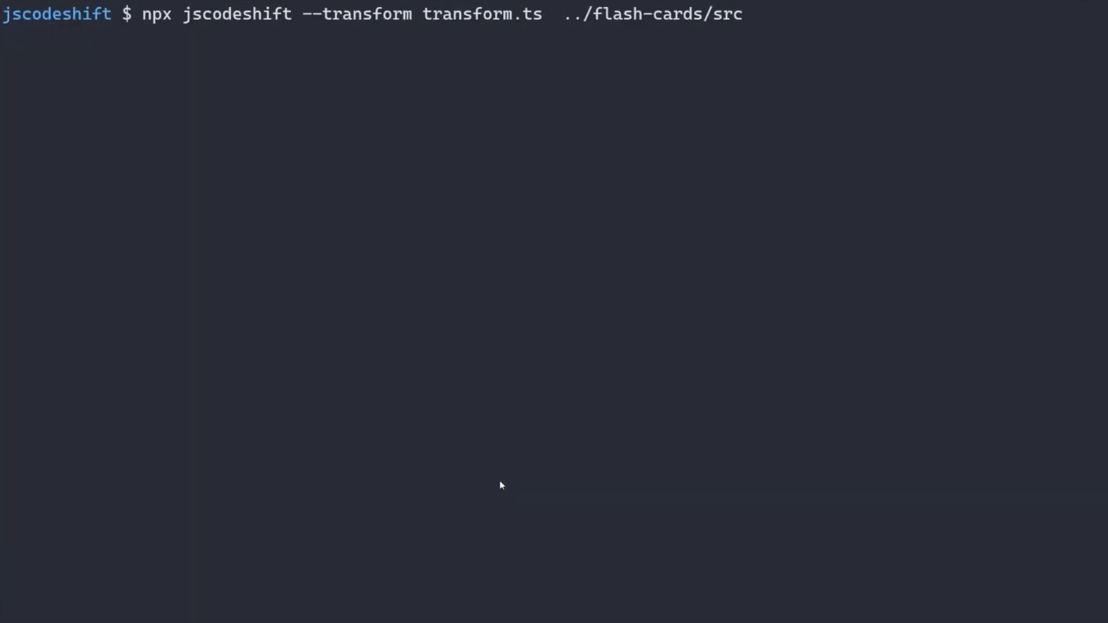
Run the transform with --parser babylon; 14 flash-cards files come back unmodified.
text(--parser)
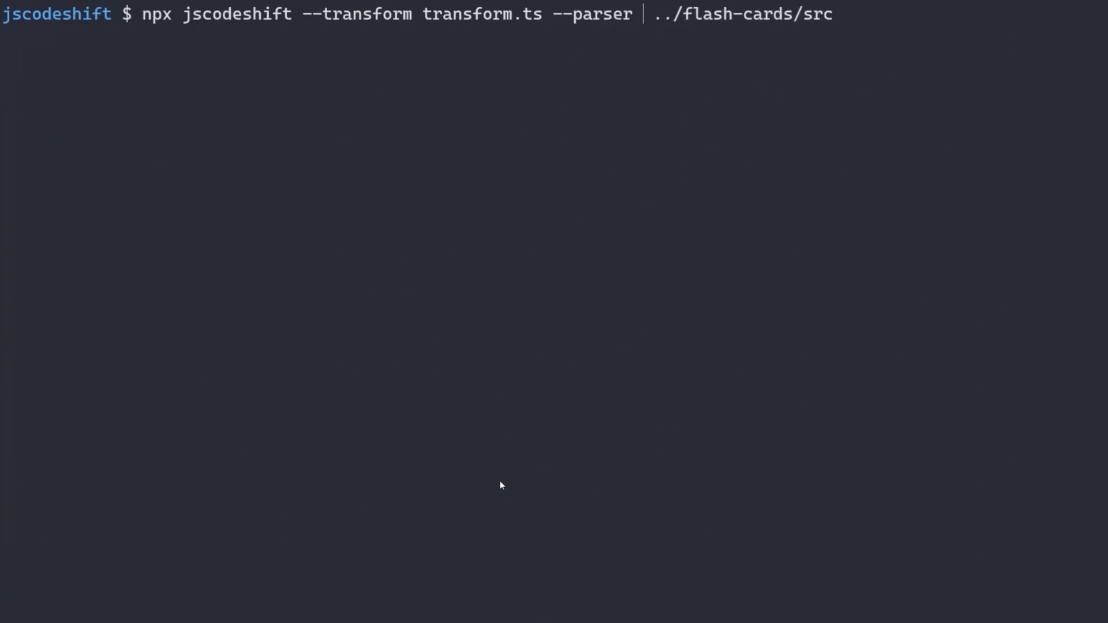
text(babylon)
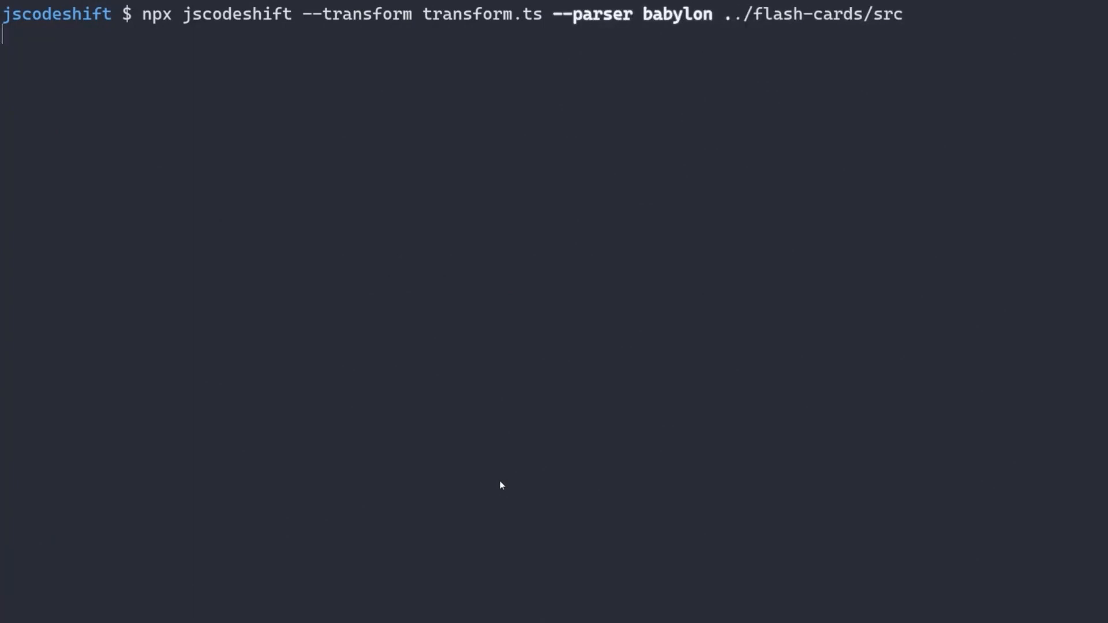
key(Return)
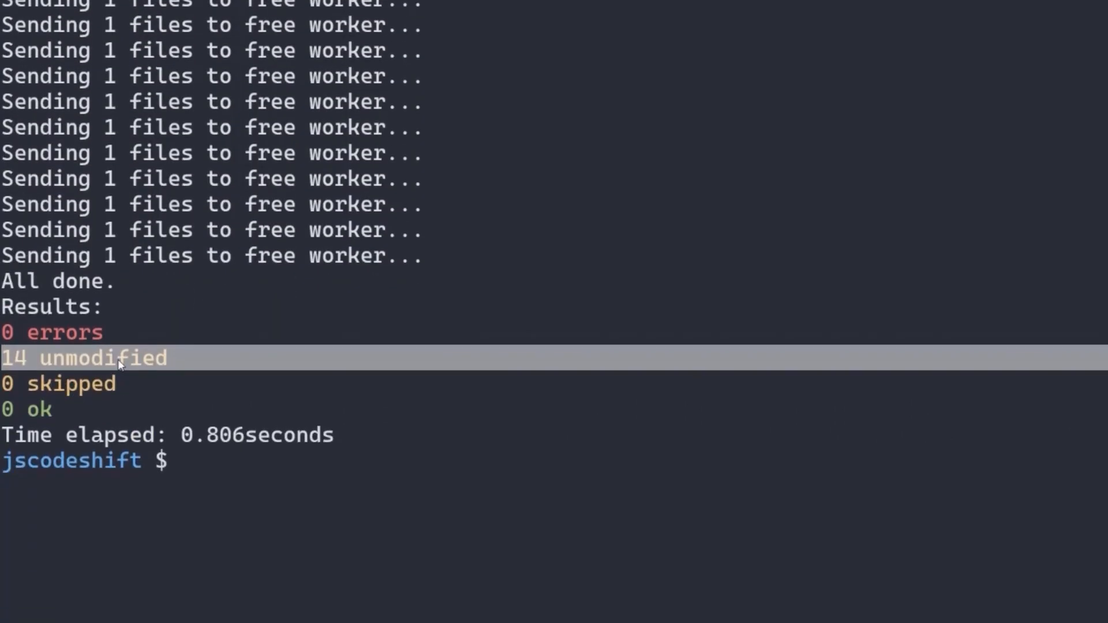
scroll(up, 3)
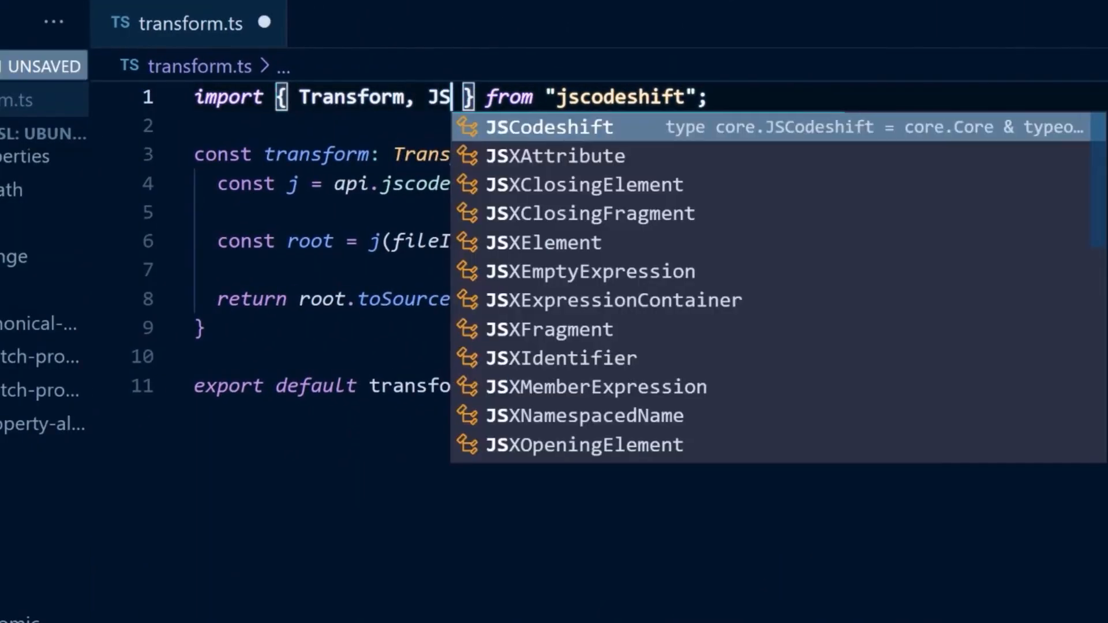
Import JSXAttribute and path, and declare let fileContainsButton = false.
click(556, 156)
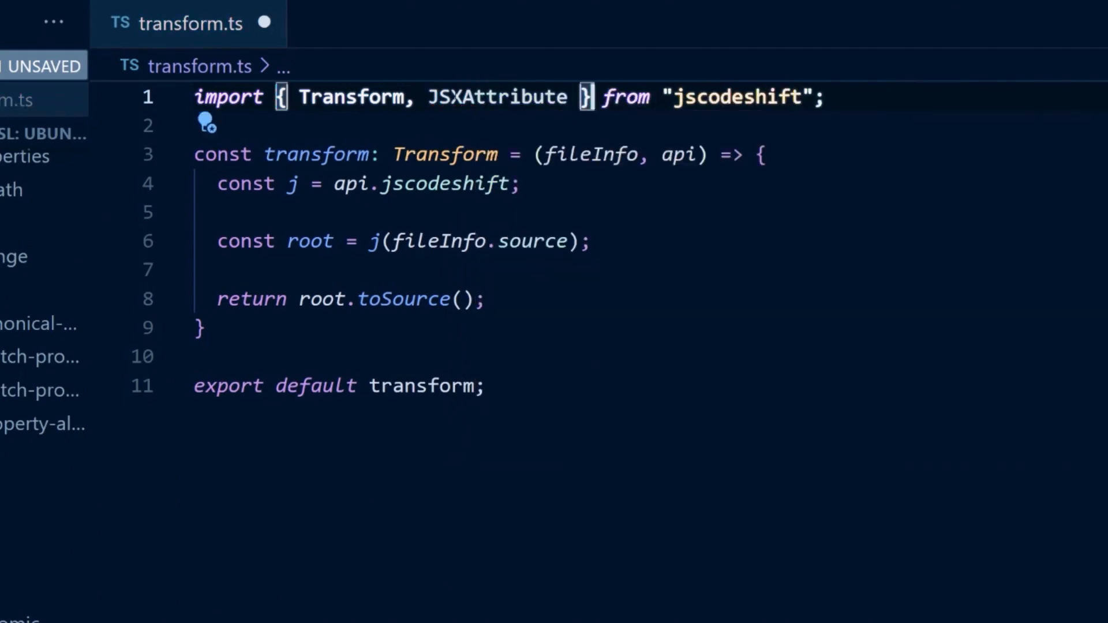
key(Enter)
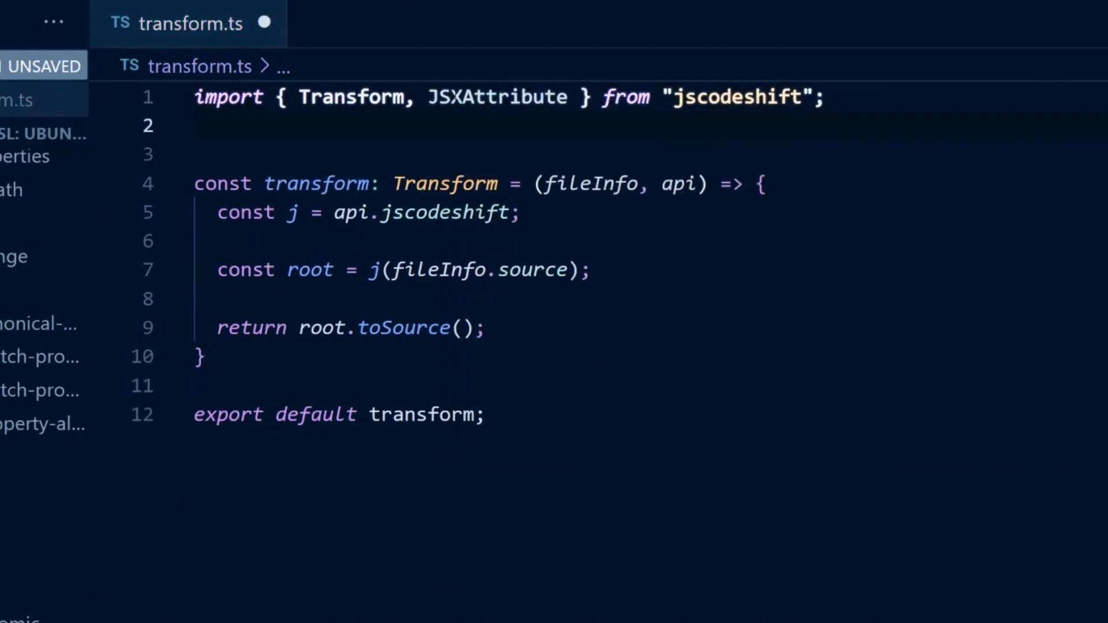
text(import)
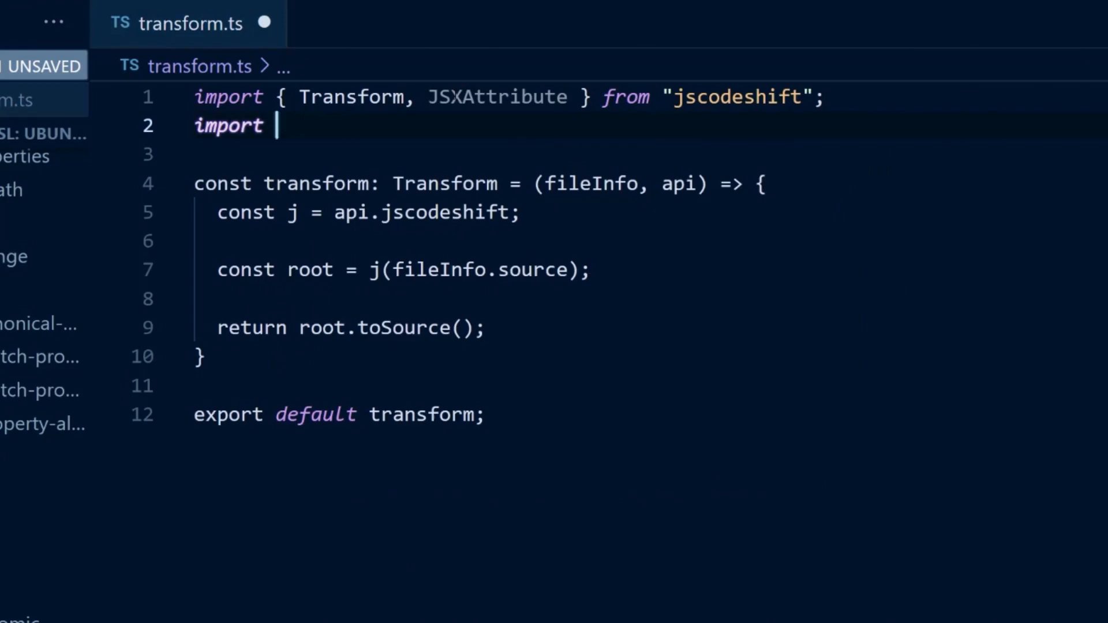
text(* as path from "path";)
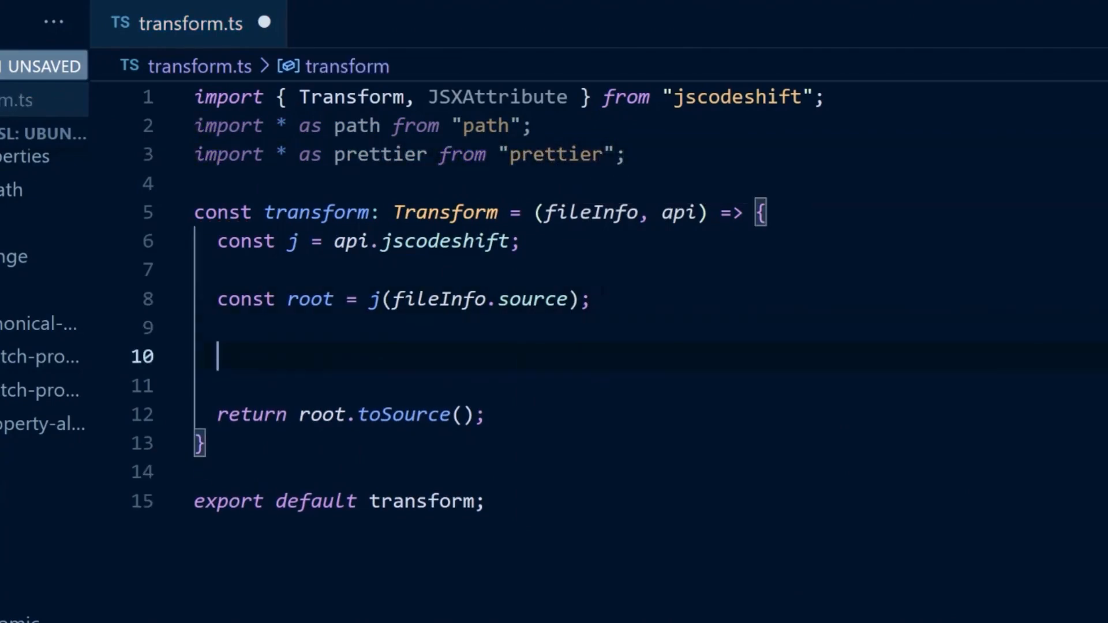
text(let fileContainsButton =)
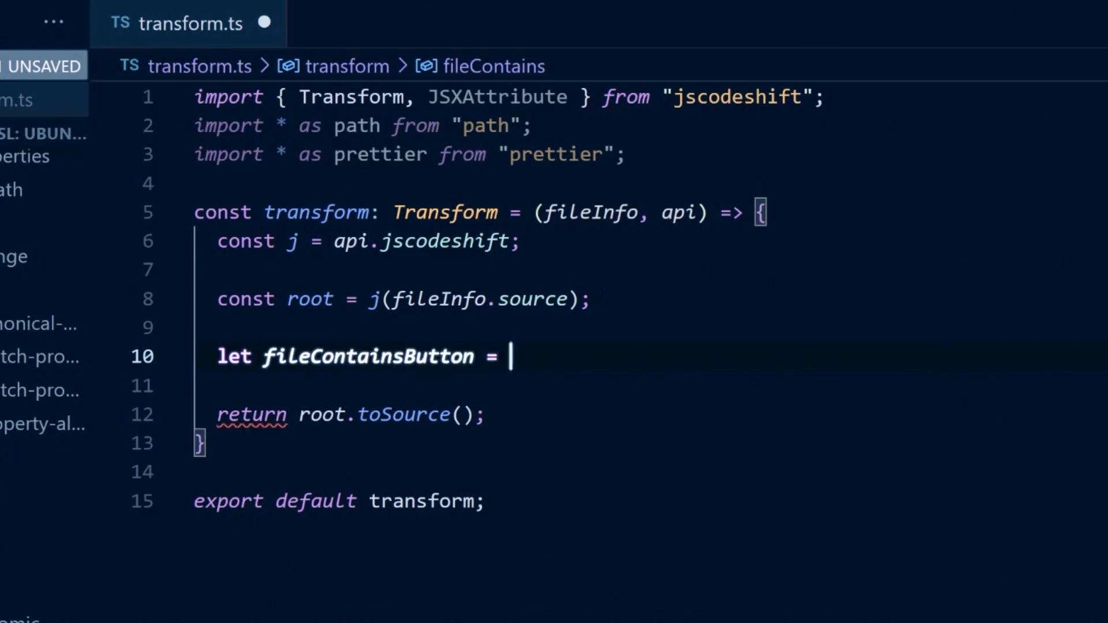
text(false;)
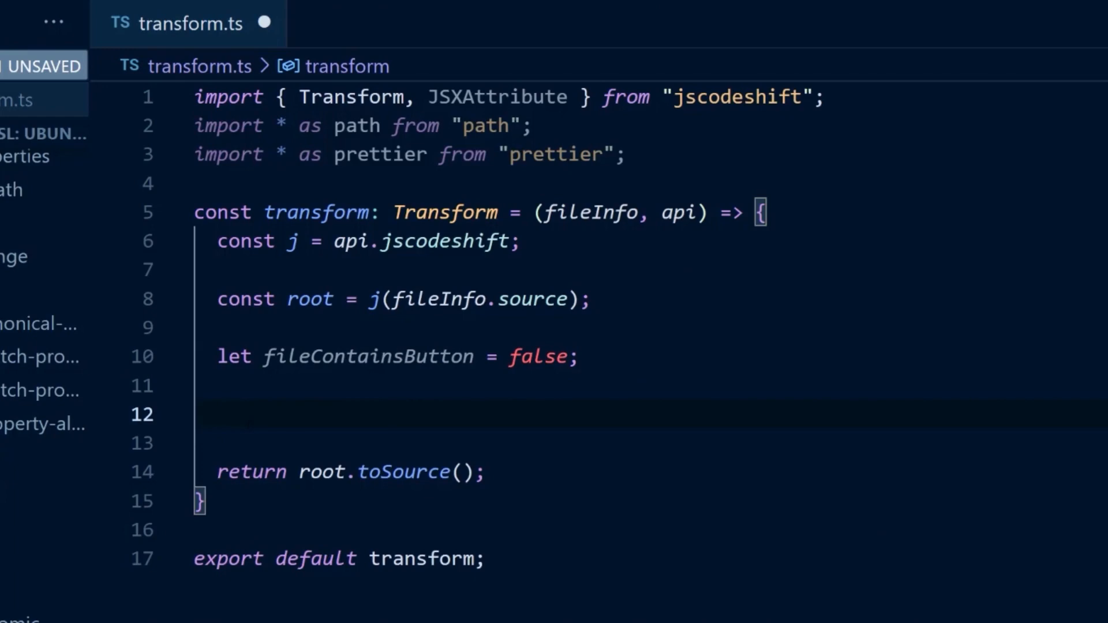
Add an if (fileContainsButton) branch with pasted Button import code, else returning null.
click(218, 414)
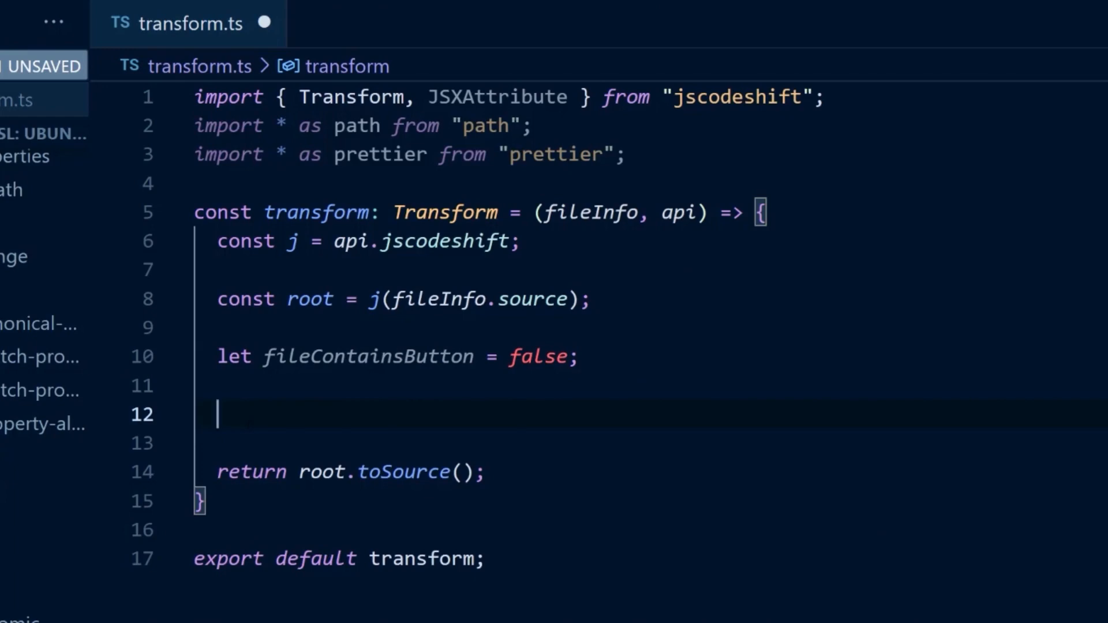
text(if (fileContainsButton))
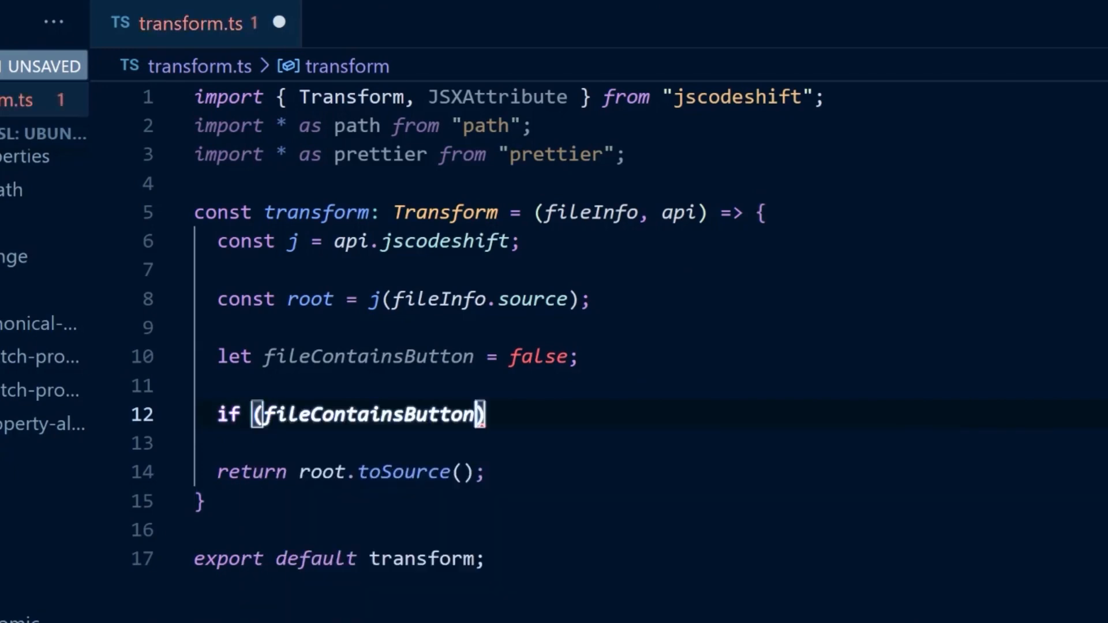
text({)
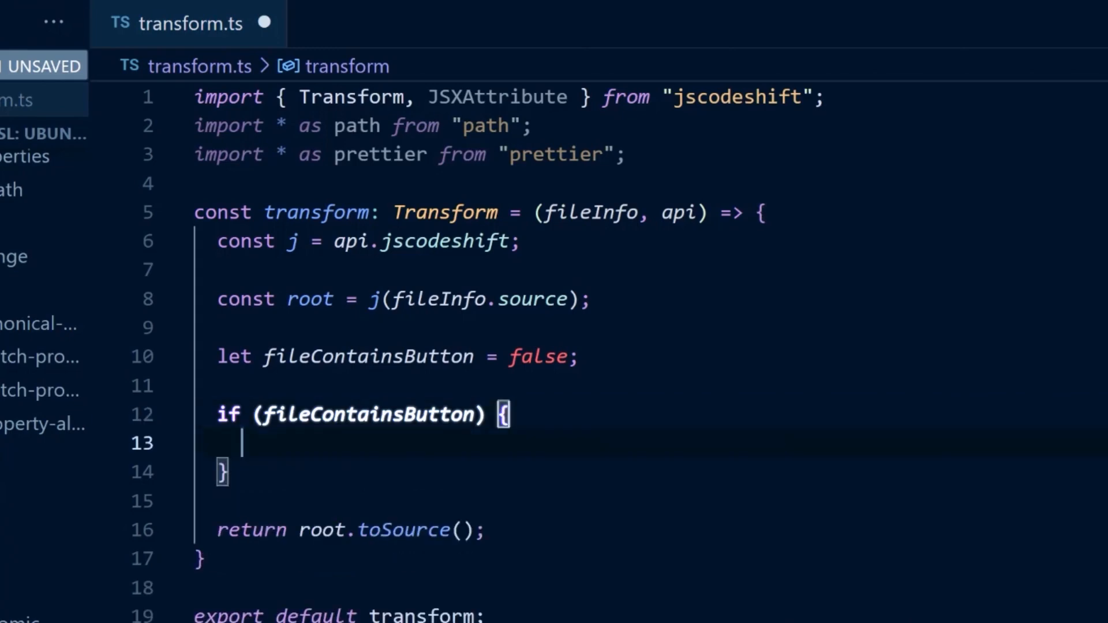
text(else {)
text(return nu)
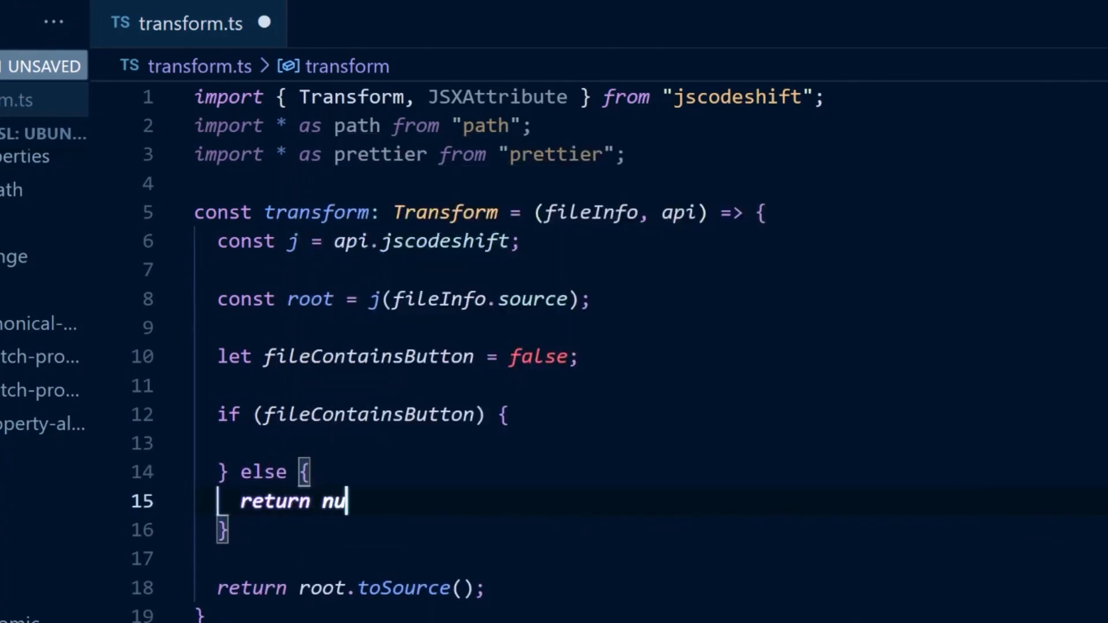
text(ll;)
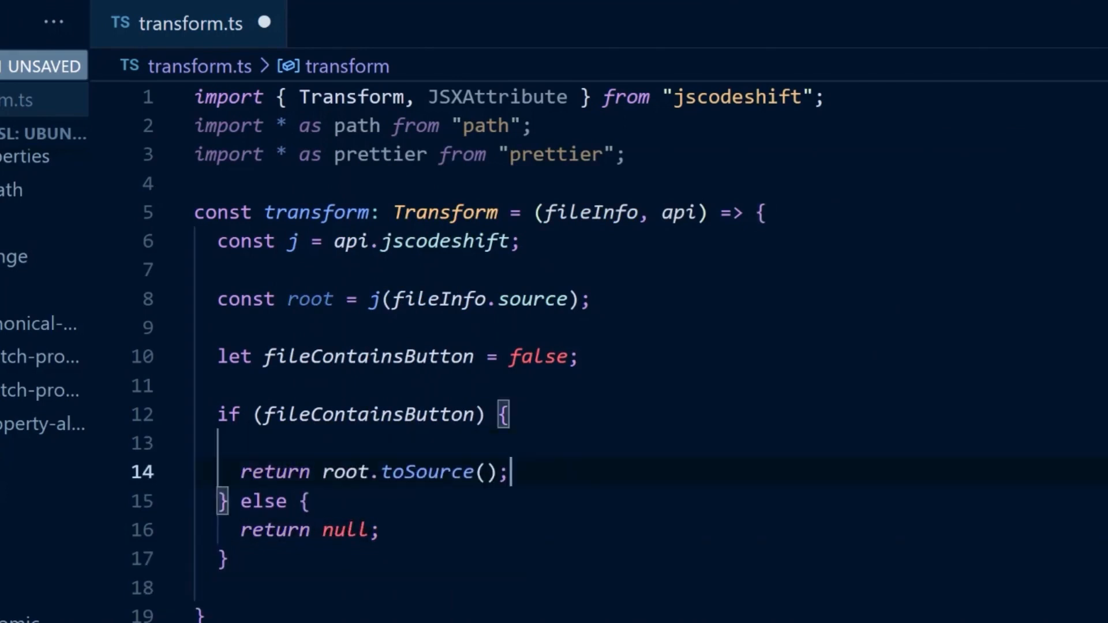
key(Backspace)
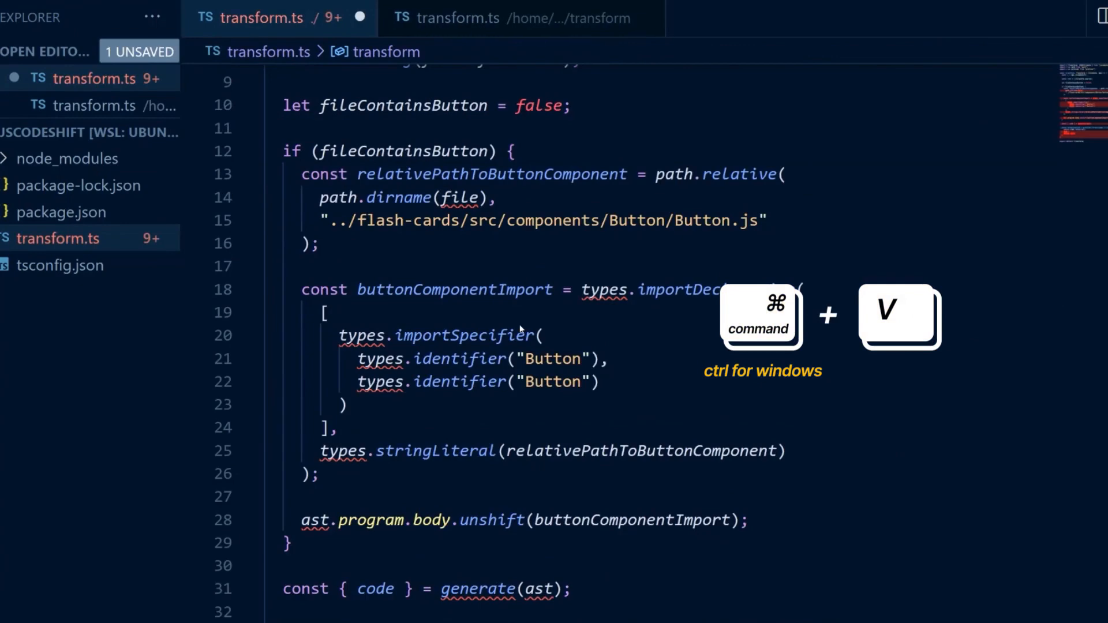
Return prettier-formatted source from the button branch, basing the component path on fileInfo.path.
scroll(down, 3)
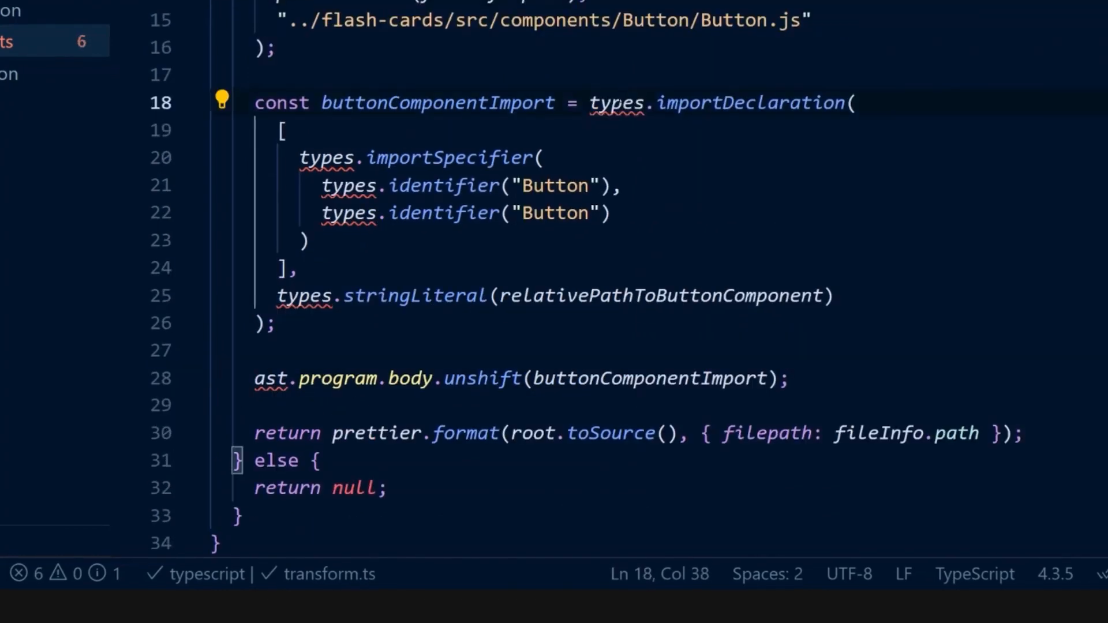
Rename types to j and unshift buttonComponentImport onto root.get().node.program.body.
double_click(615, 103)
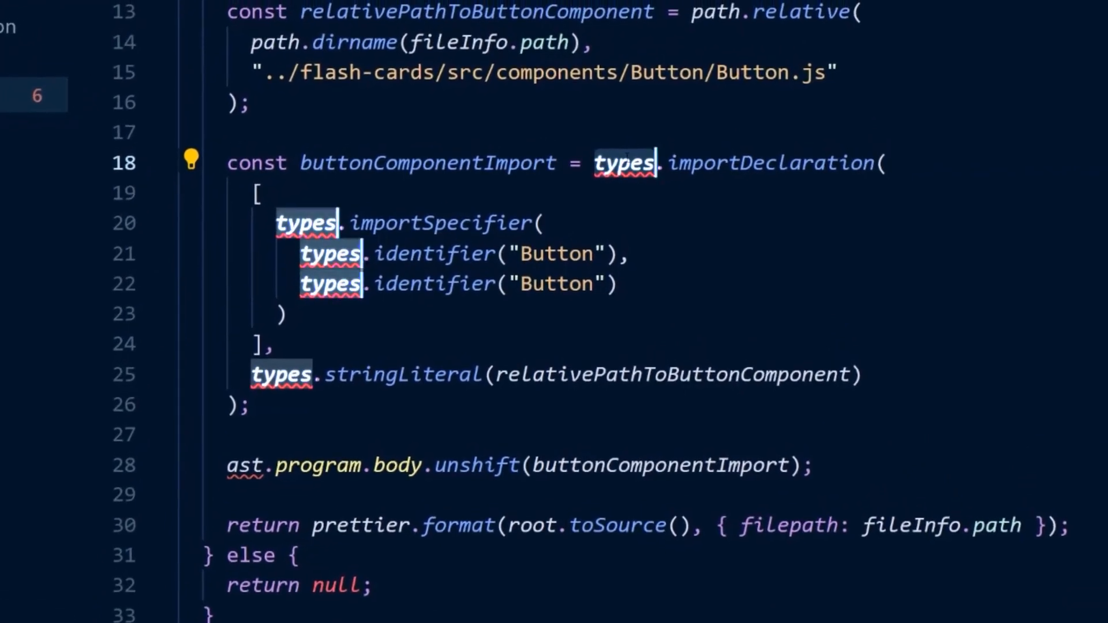
text(j)
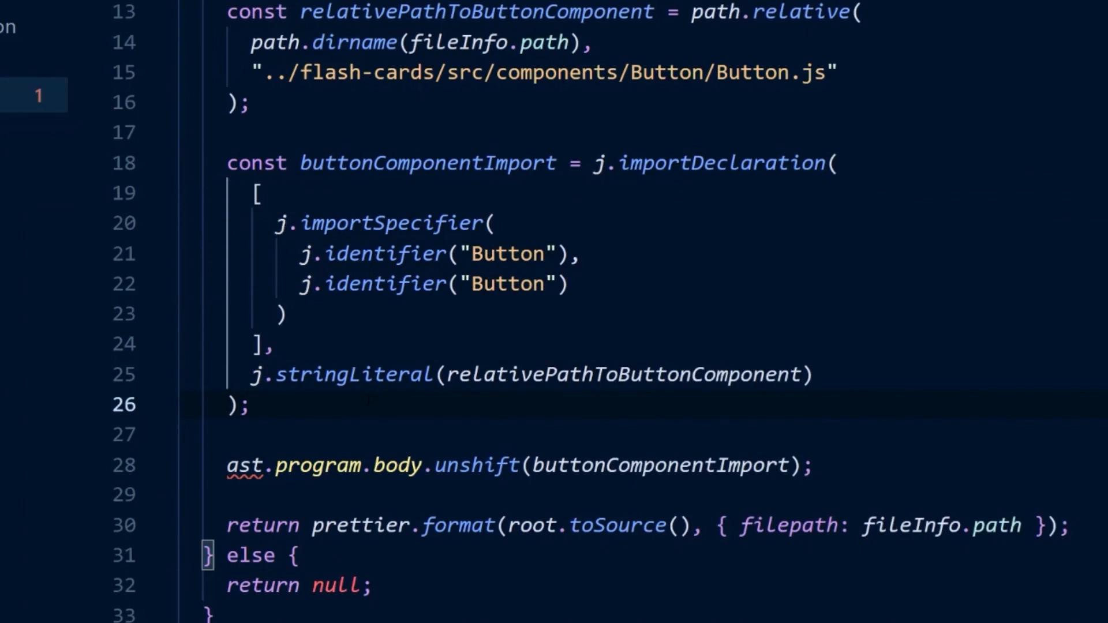
text(root.get)
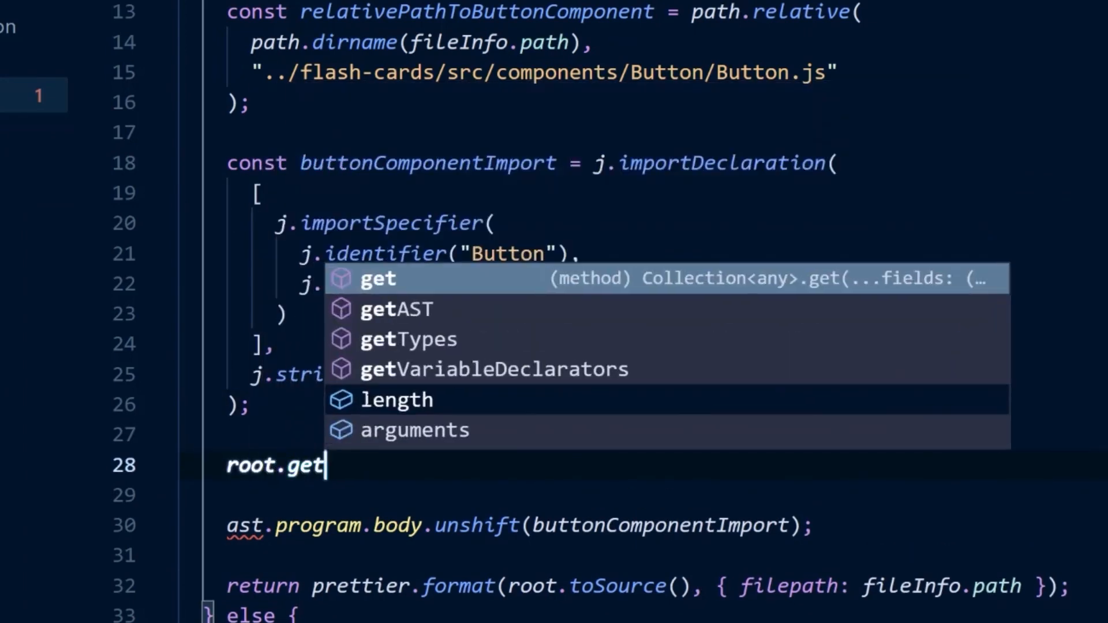
text(().node.p)
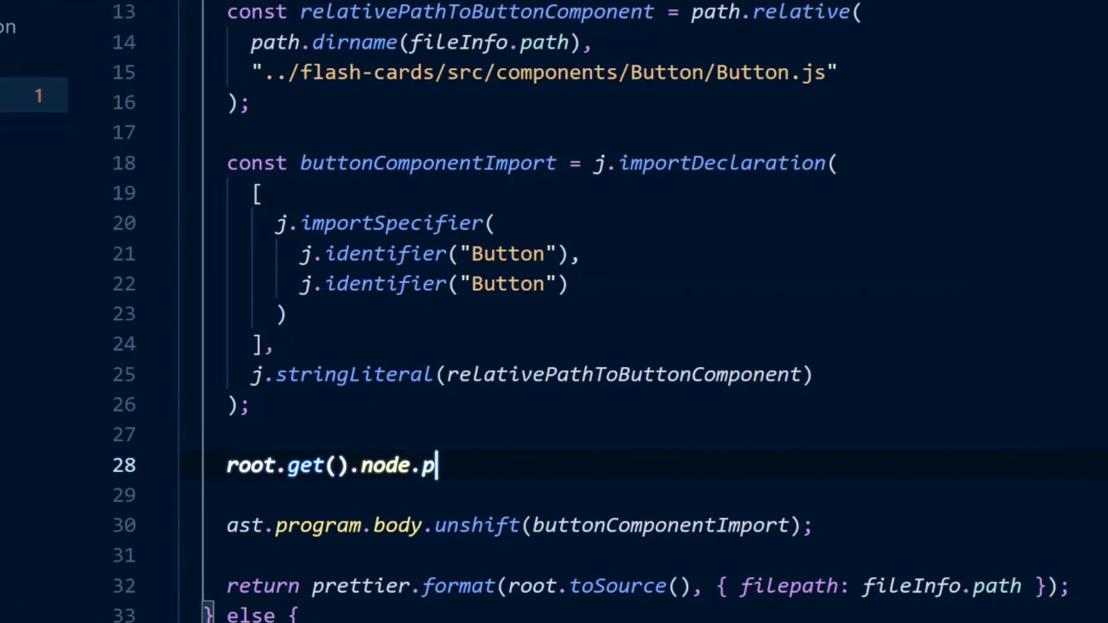
text(rogram.body.unshift()
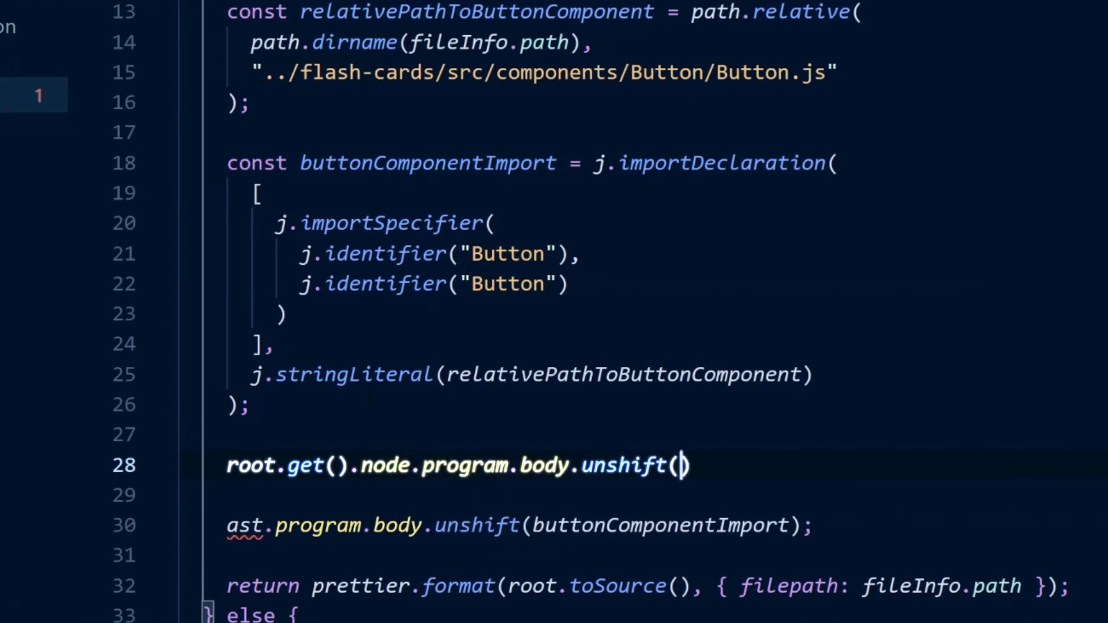
text(buttonComponentImport)
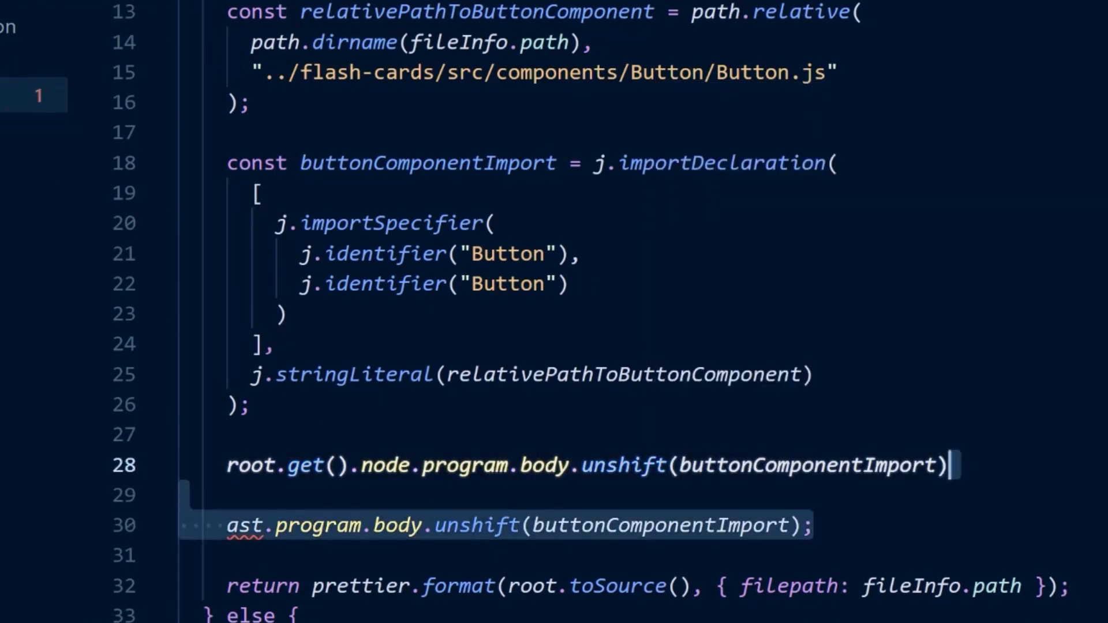
scroll(up, 3)
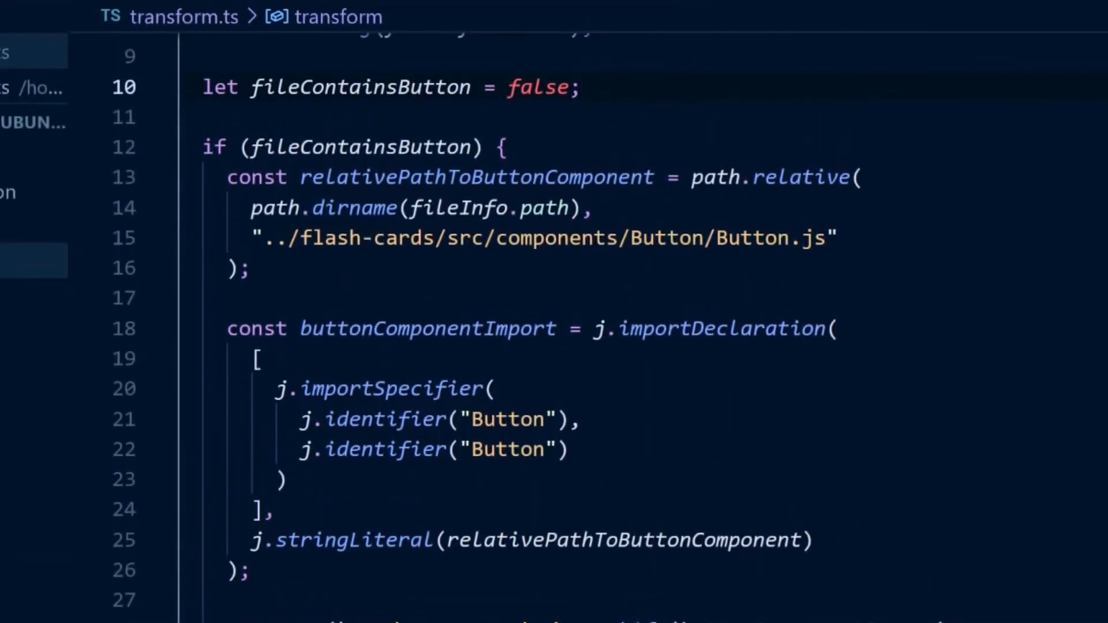
Chain root.findJSXElements("button").filter(({ node }) => ...) checking className includes button.
text(root)
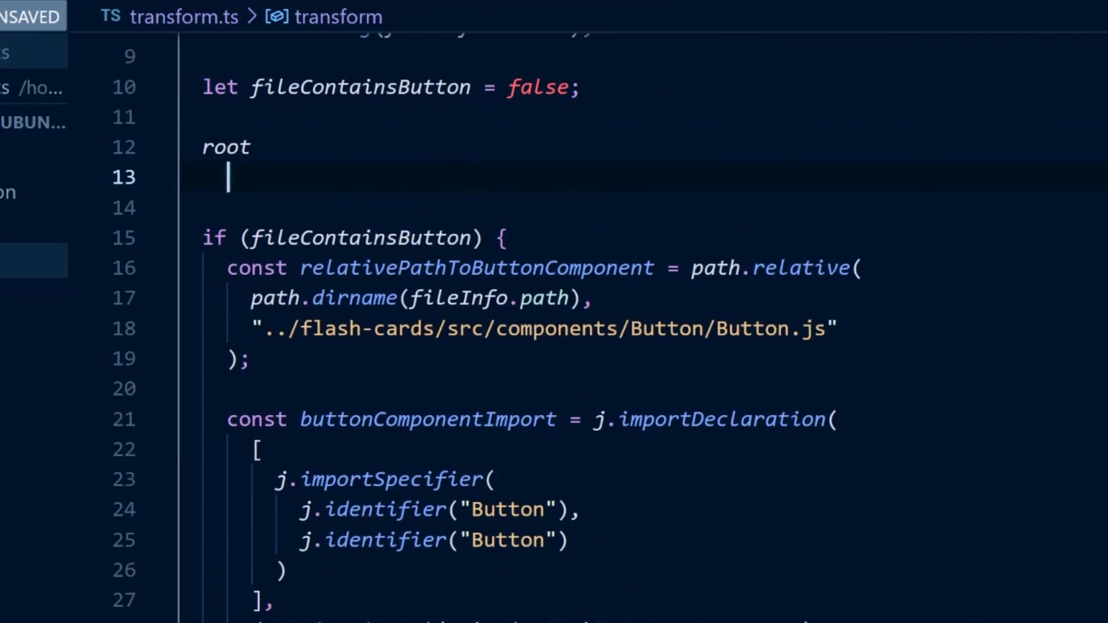
text(.findJSXElements)
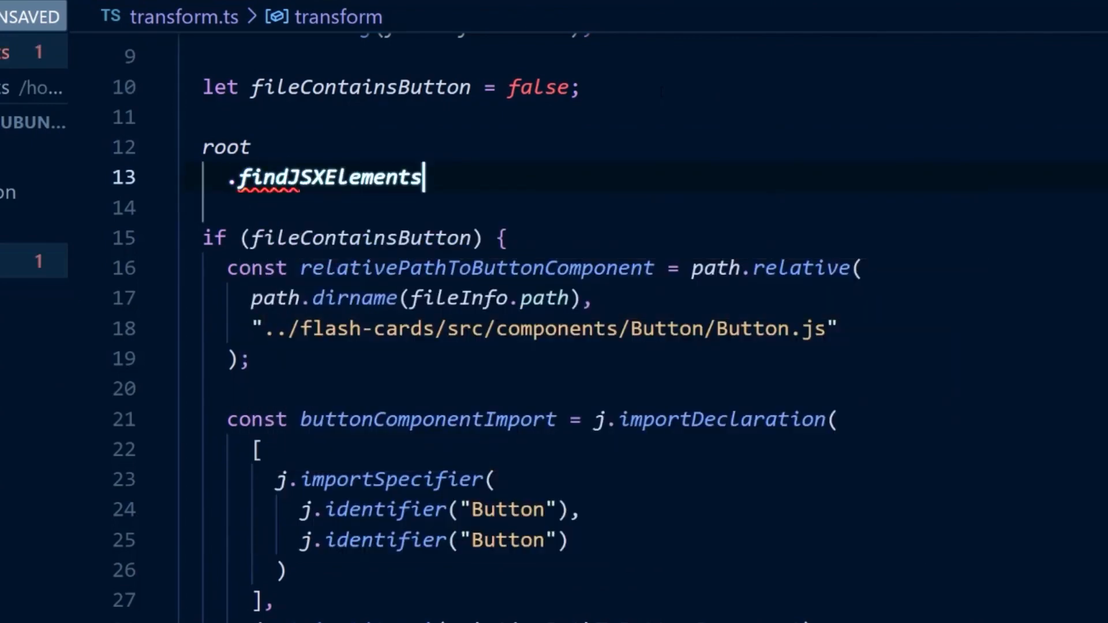
text(("but"))
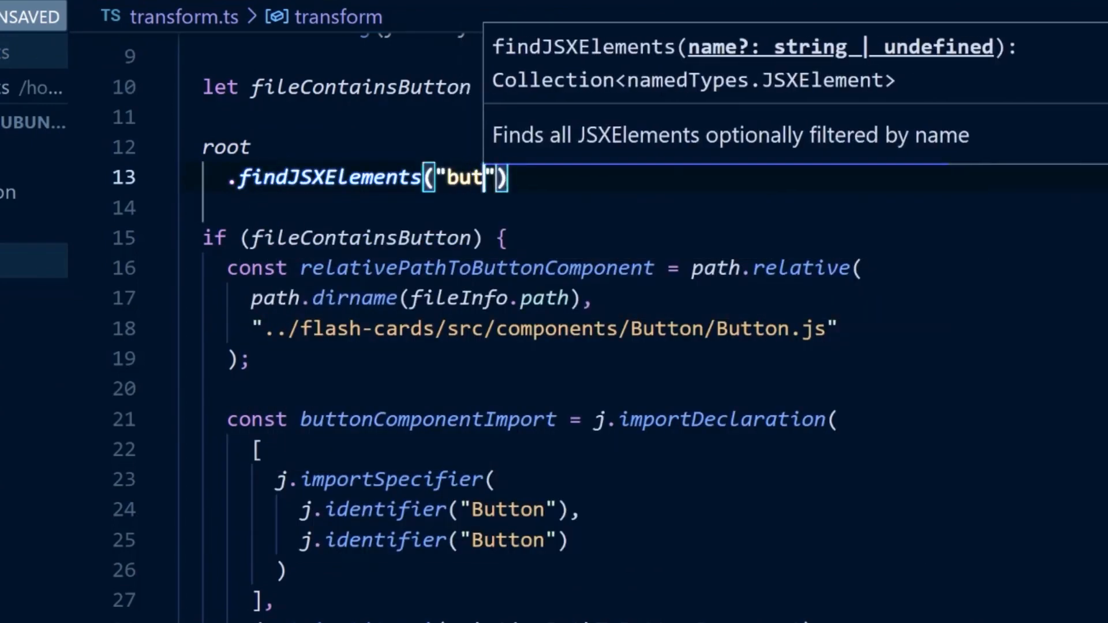
text(ton)
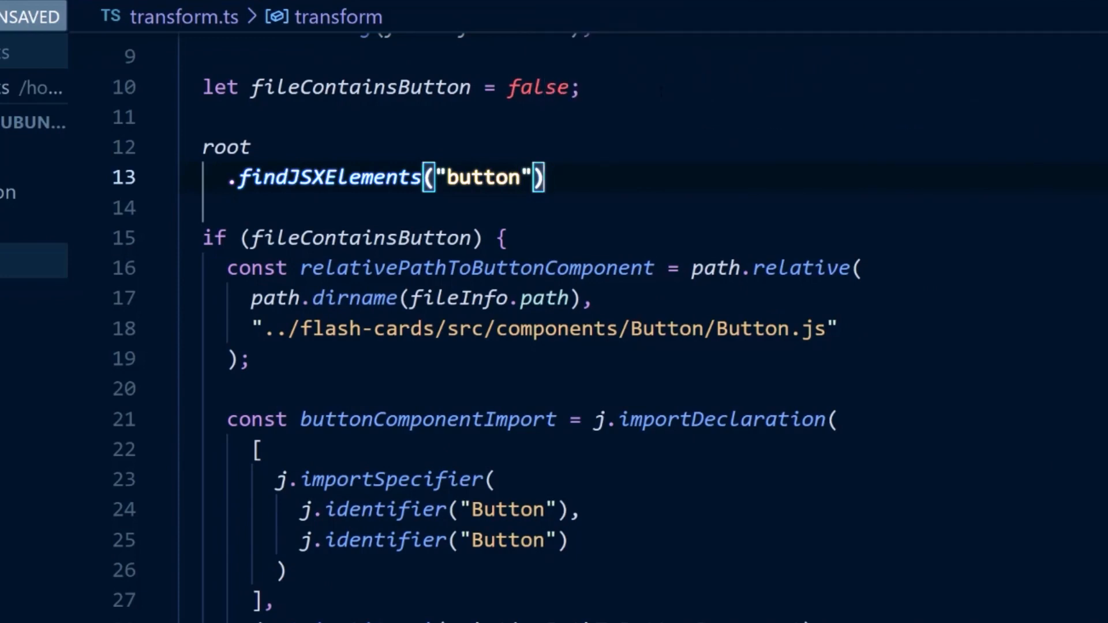
text(f)
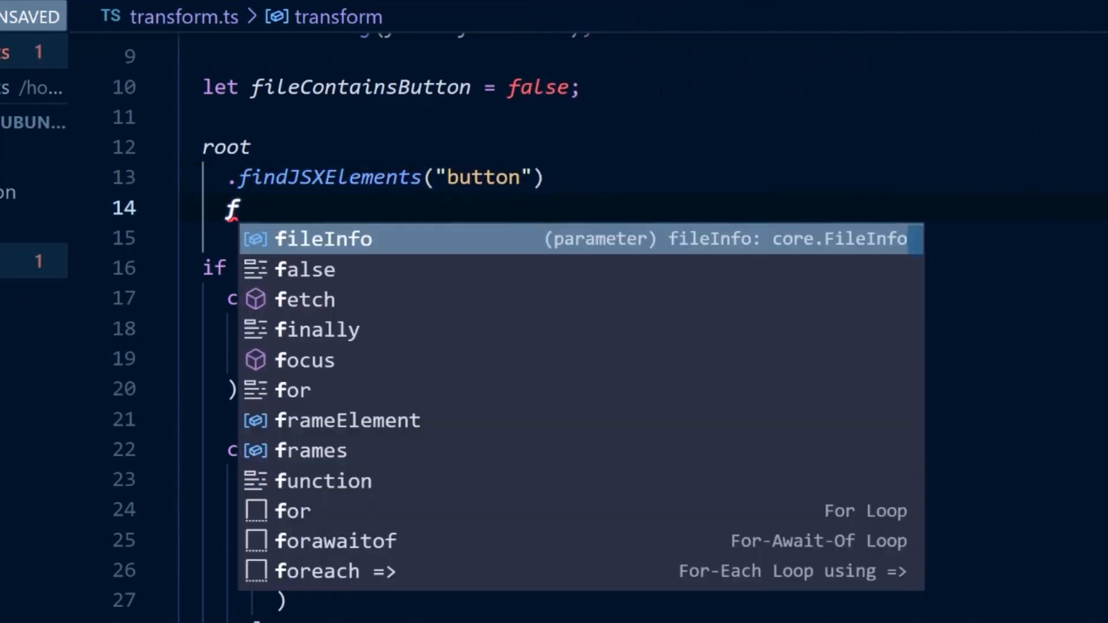
text(ilter(({ node }))
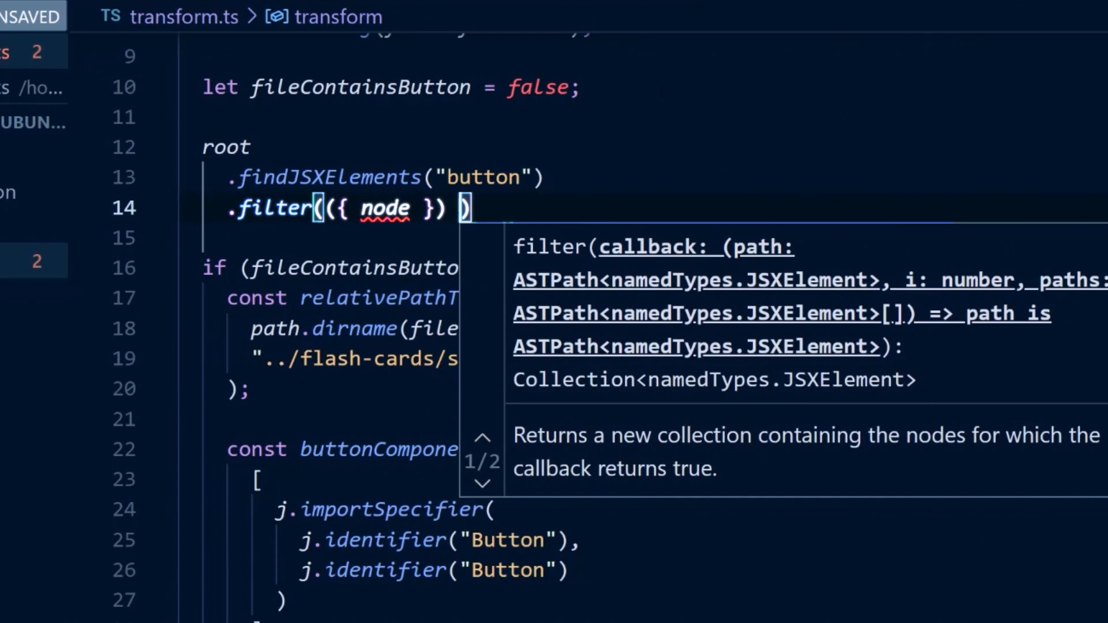
text(=>)
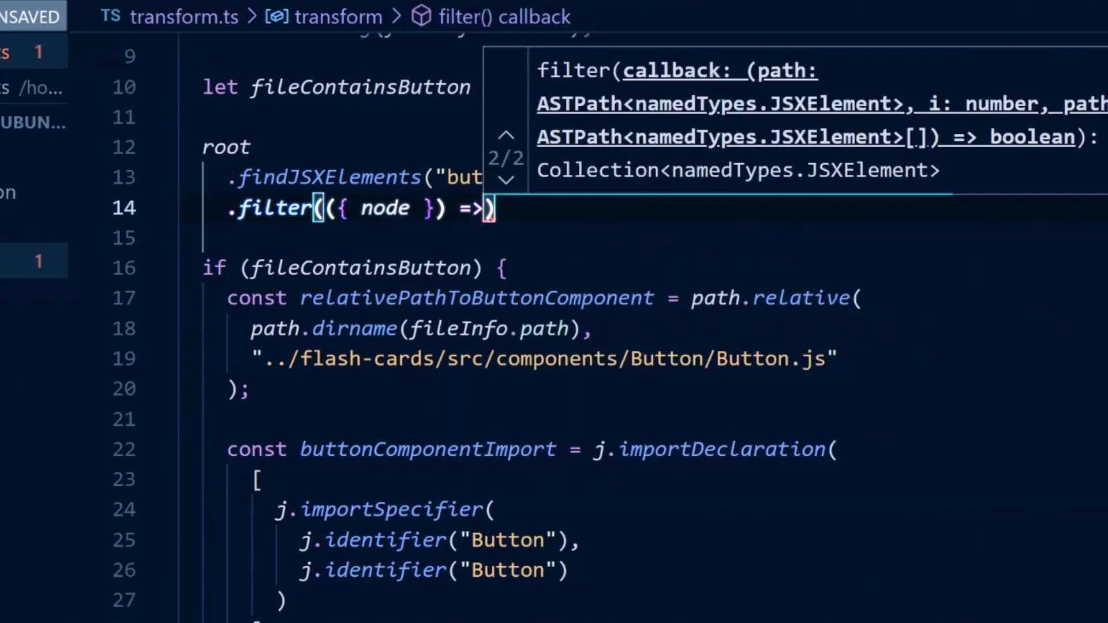
text({)
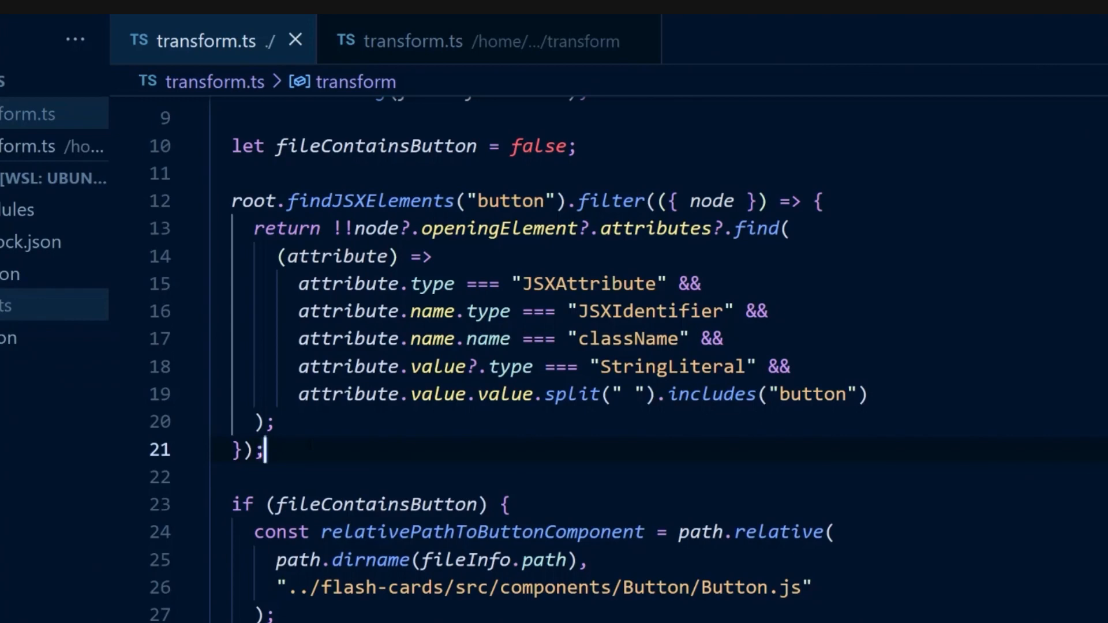
Add .replaceWith(({ node }) => ...) setting fileContainsButton = true and const newProps: JSXAttribute[] = [].
text(.replaceWith(()
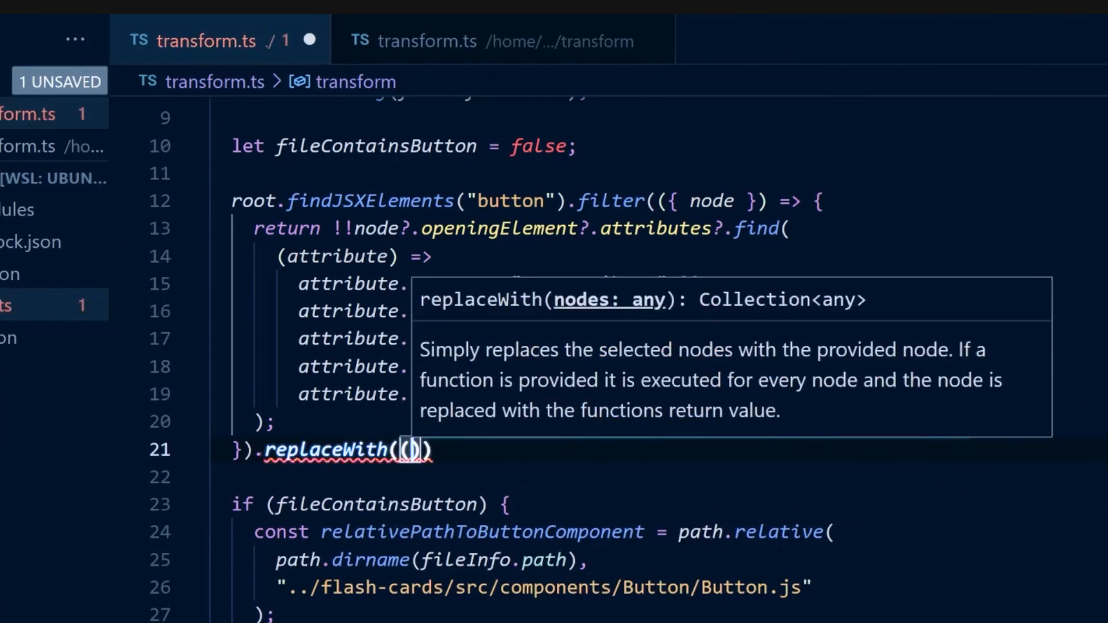
text({ node })
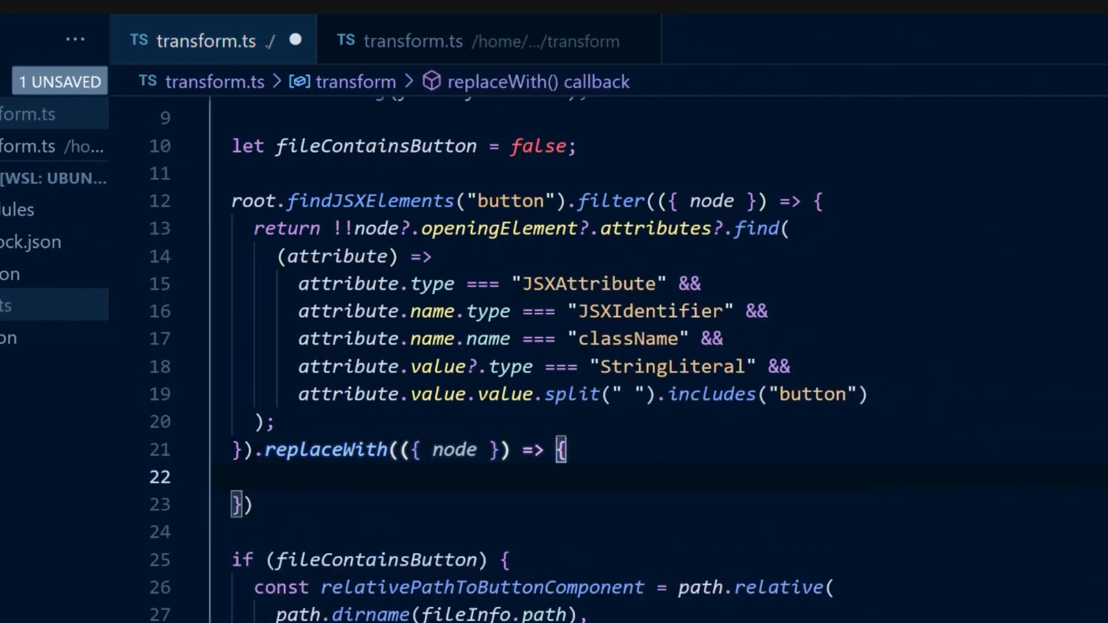
text(fileContainsButton = true;)
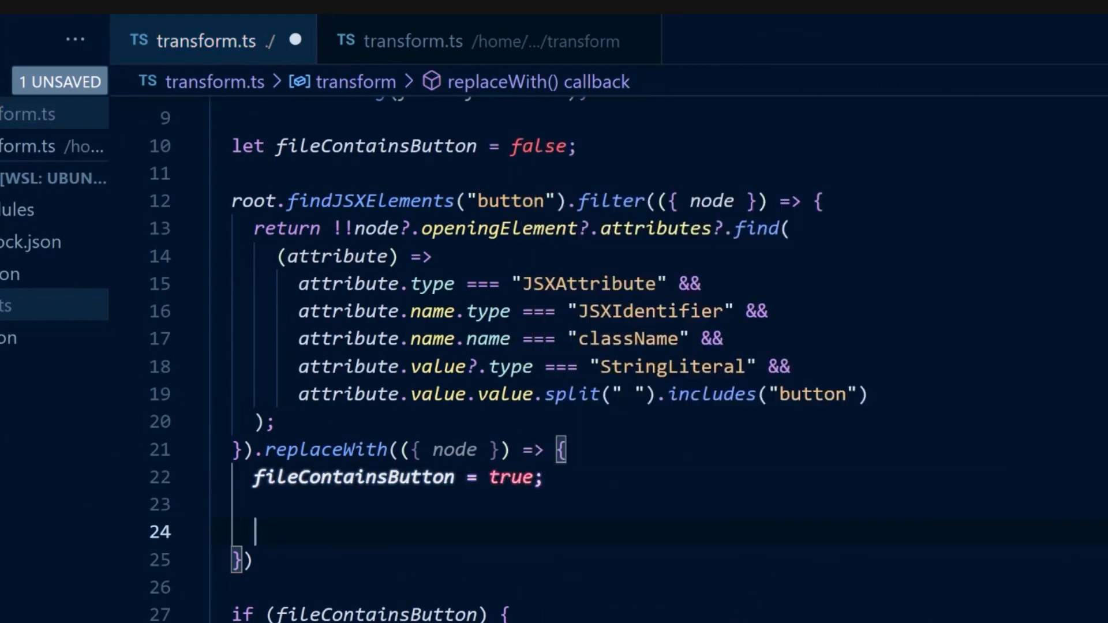
text(const newProps:)
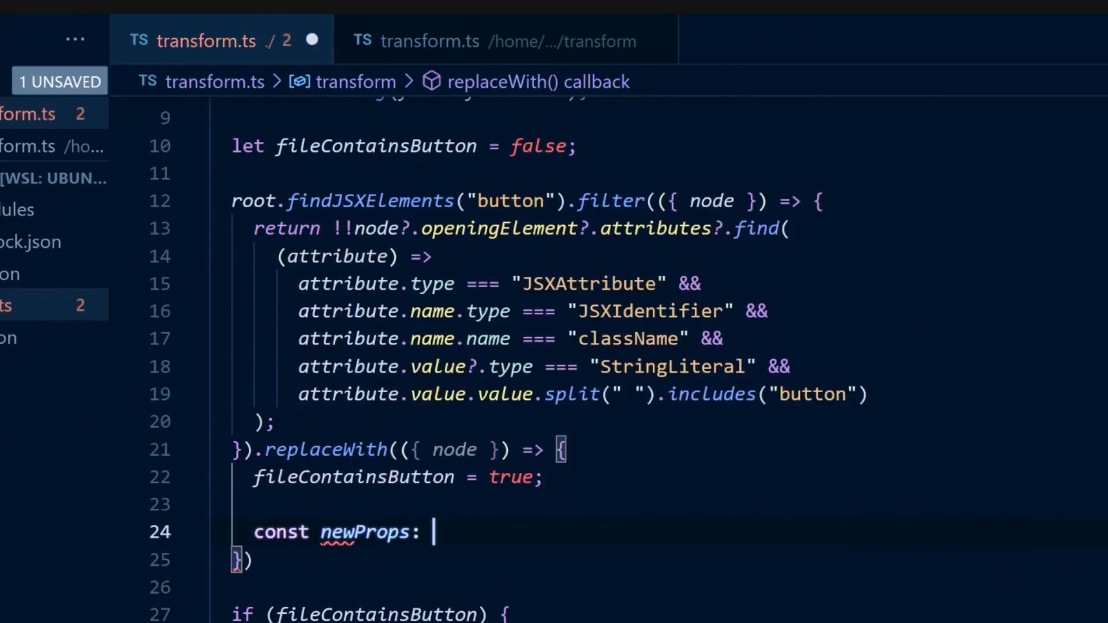
text(JSXAttribute)
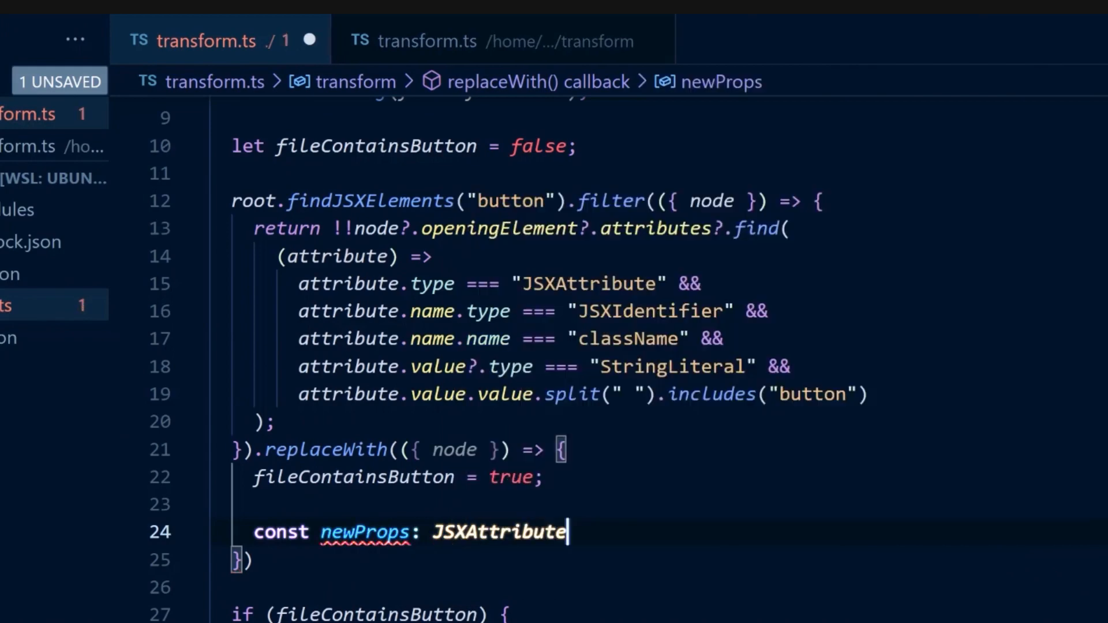
text([])
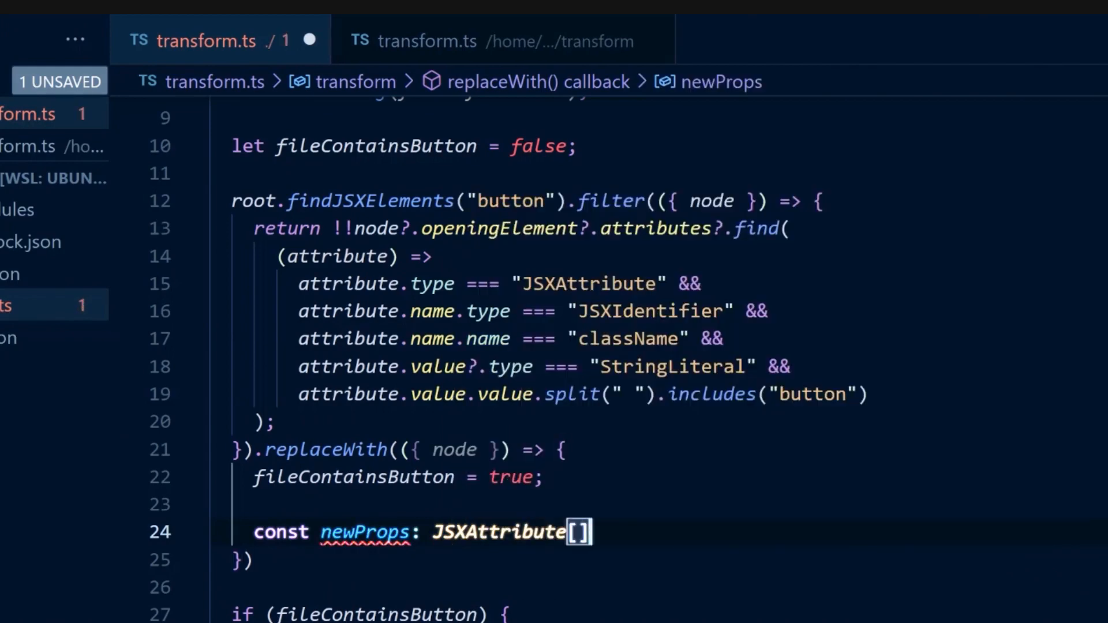
text(= [];)
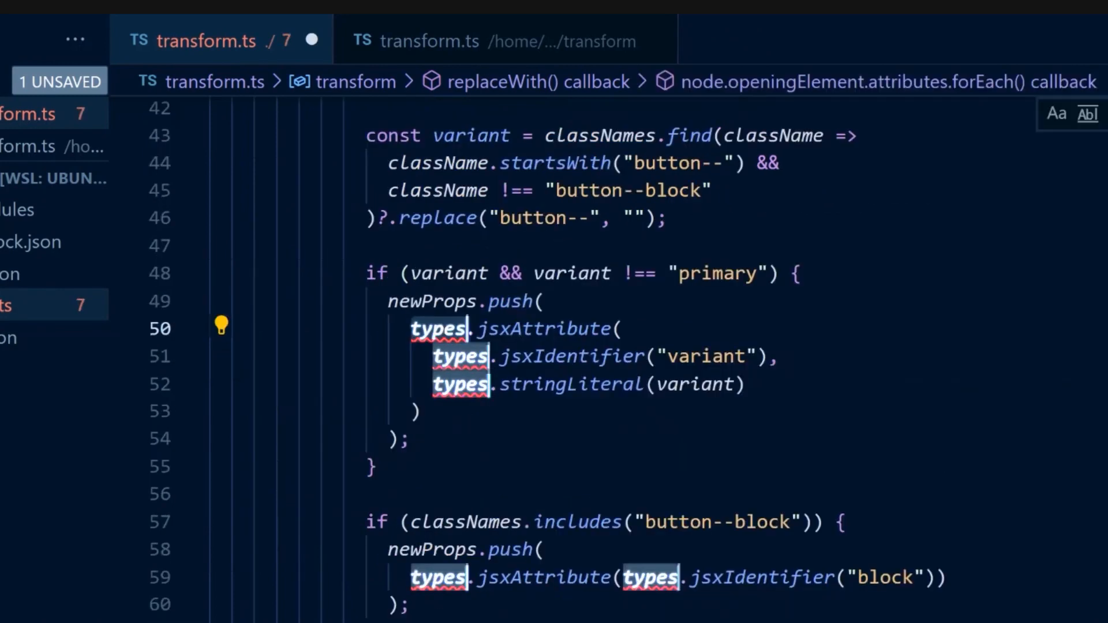
Rename types to j in the variant and block prop builders of the attributes forEach.
text(j)
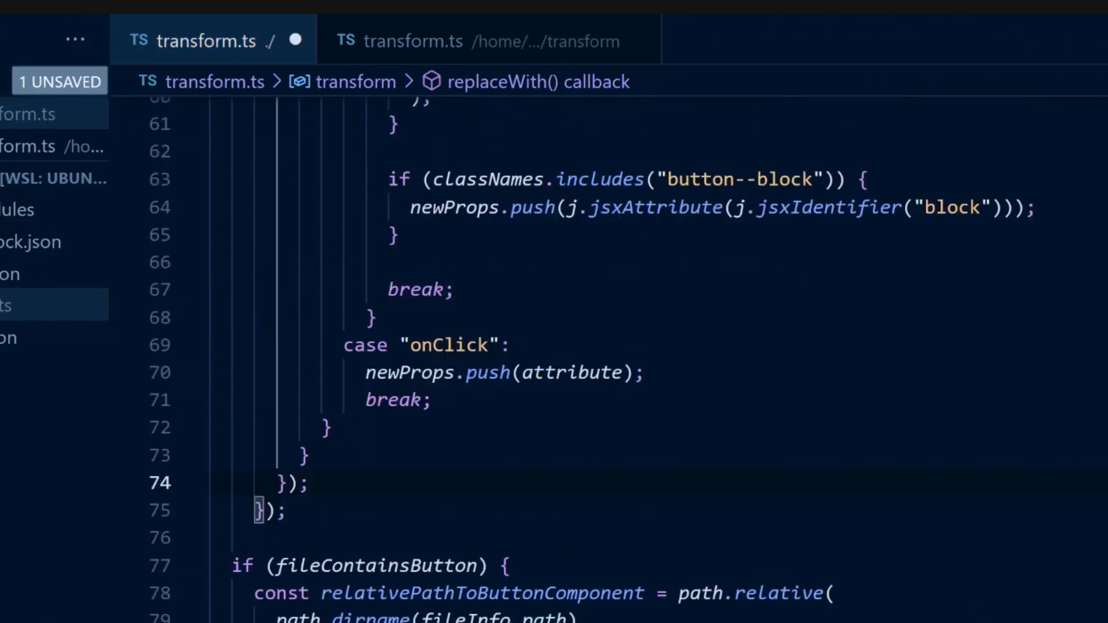
Assign node.openingElement and node.closingElement as jsxOpeningElement/jsxClosingElement with jsxIdentifier("Button") and newProps.
text(node.openingElement)
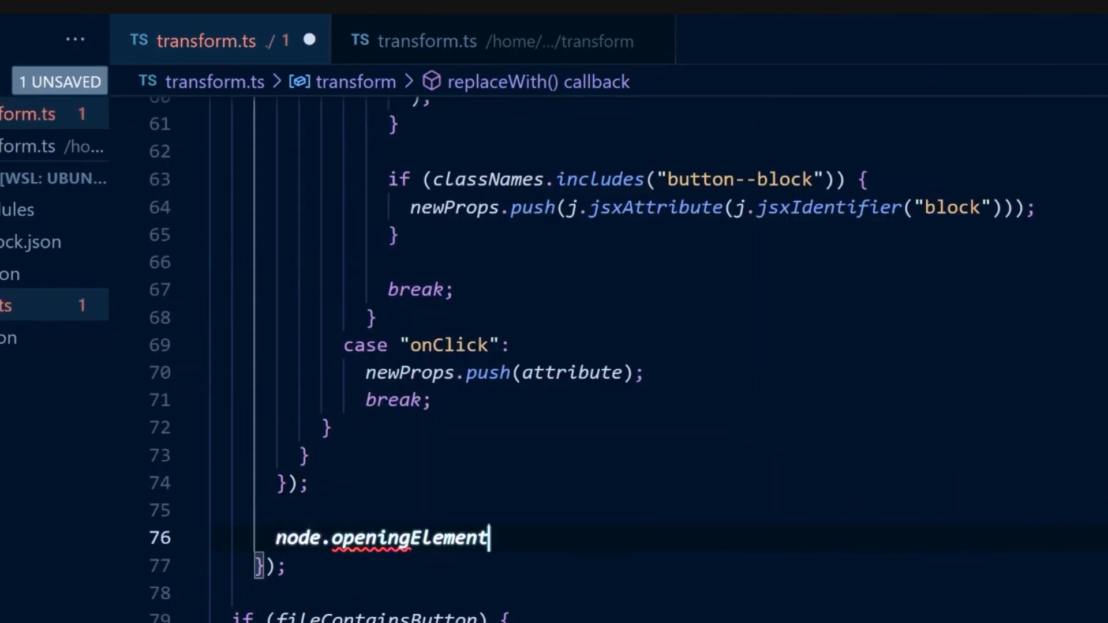
text(= j.jsxOpeningElement)
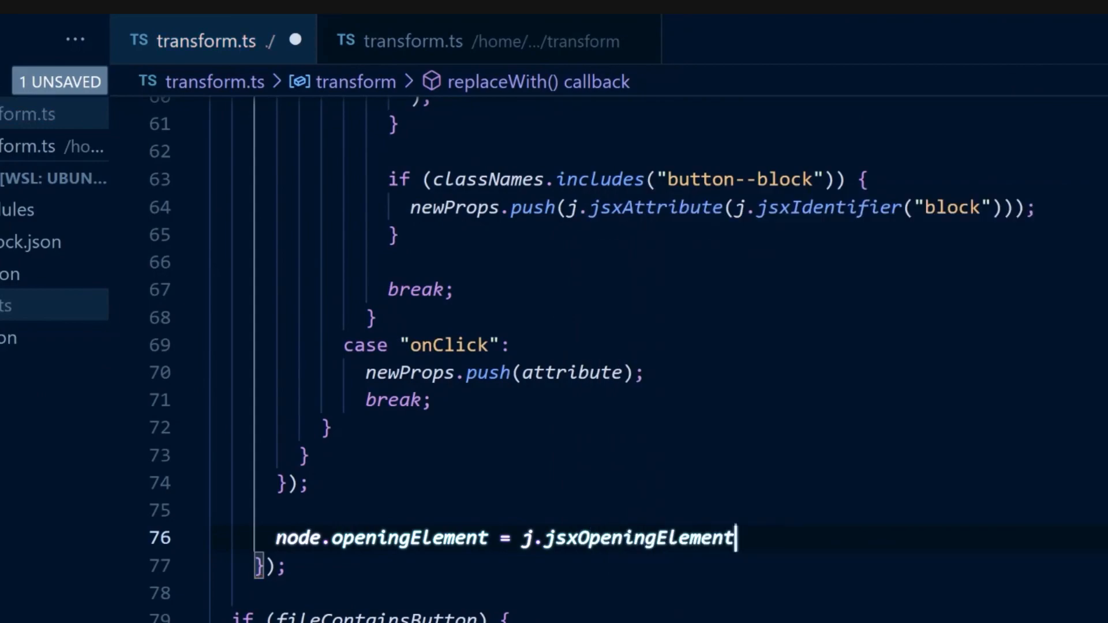
text((j.jsxIdentifier("Bu)
text(node.closingElement)
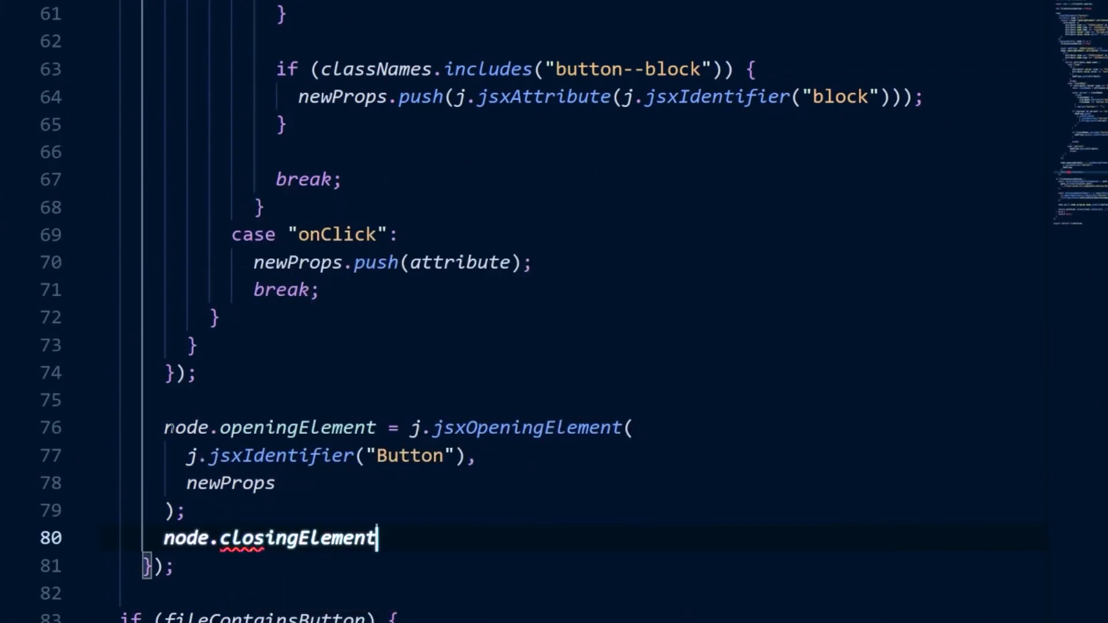
text(= j.jsxClosingElement)
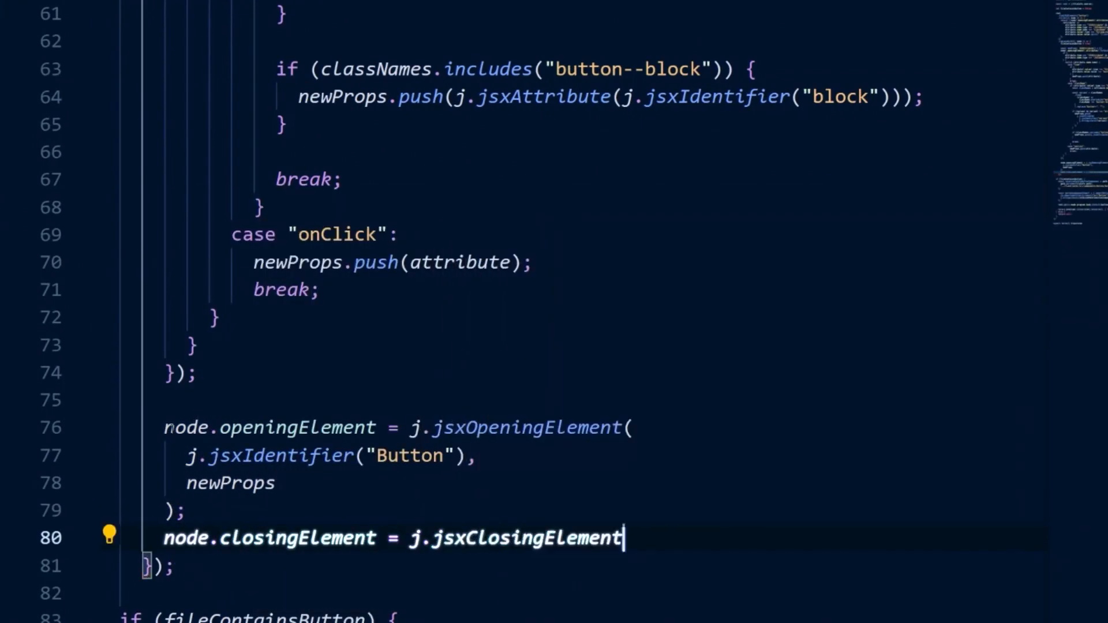
text((j.jsxIdentifier("Button")))
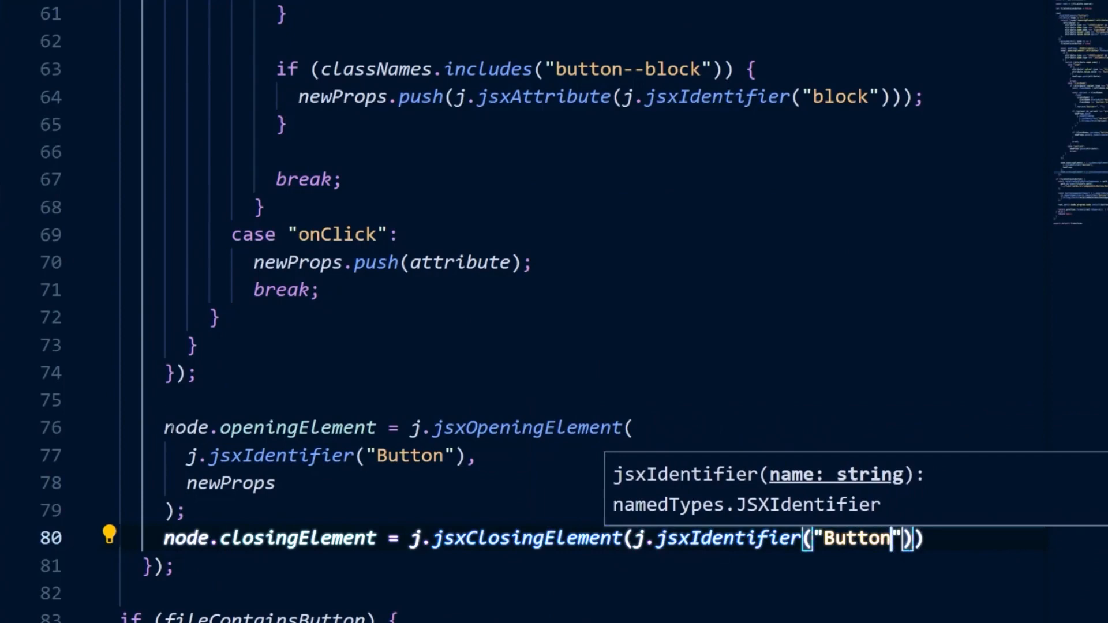
End the callback with return node.
scroll(down, 3)
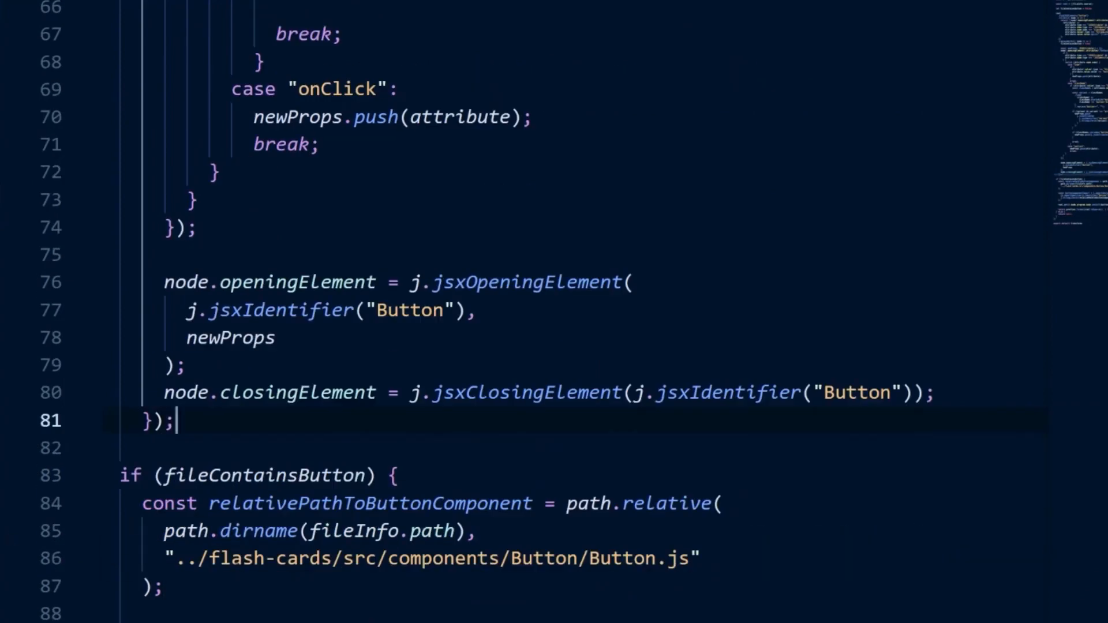
text(return n)
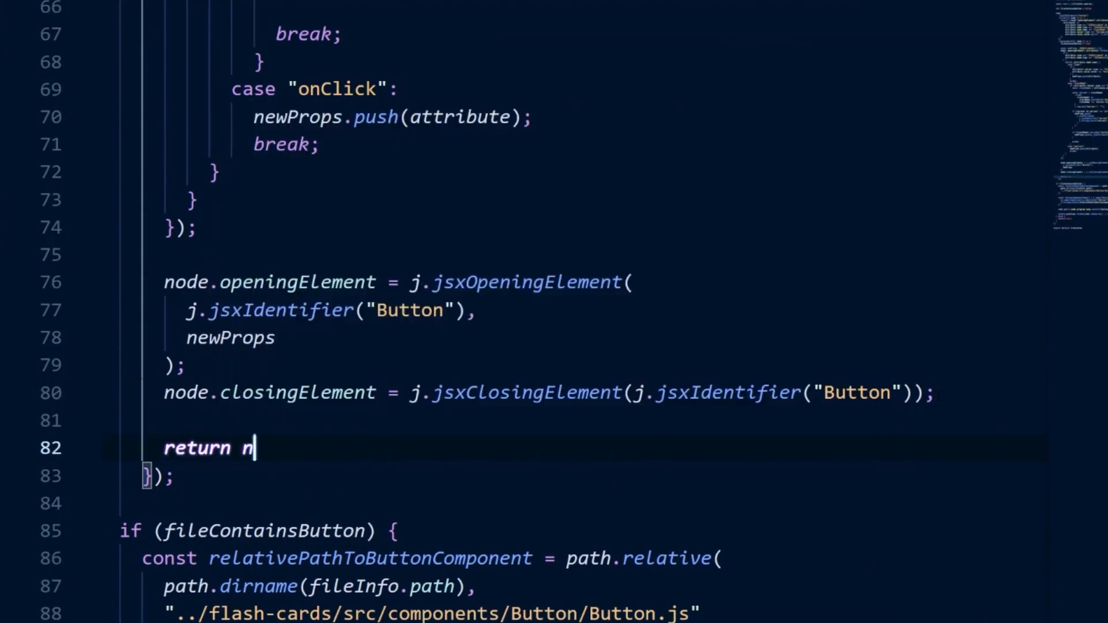
scroll(up, 3)
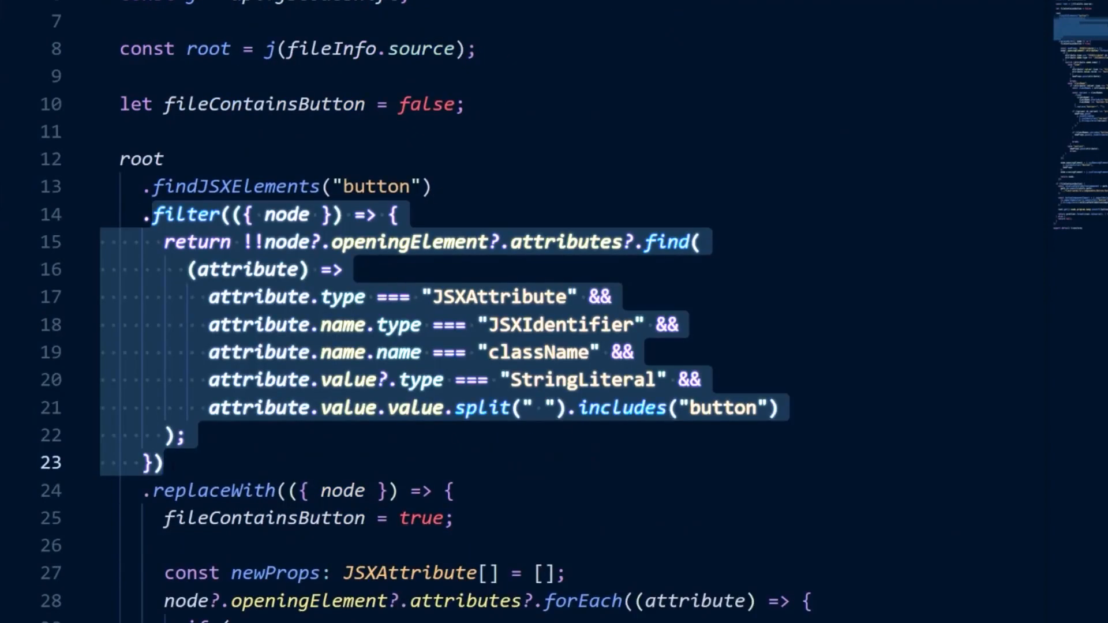
Scroll through the formatted filter and replaceWith chain to review it.
scroll(down, 3)
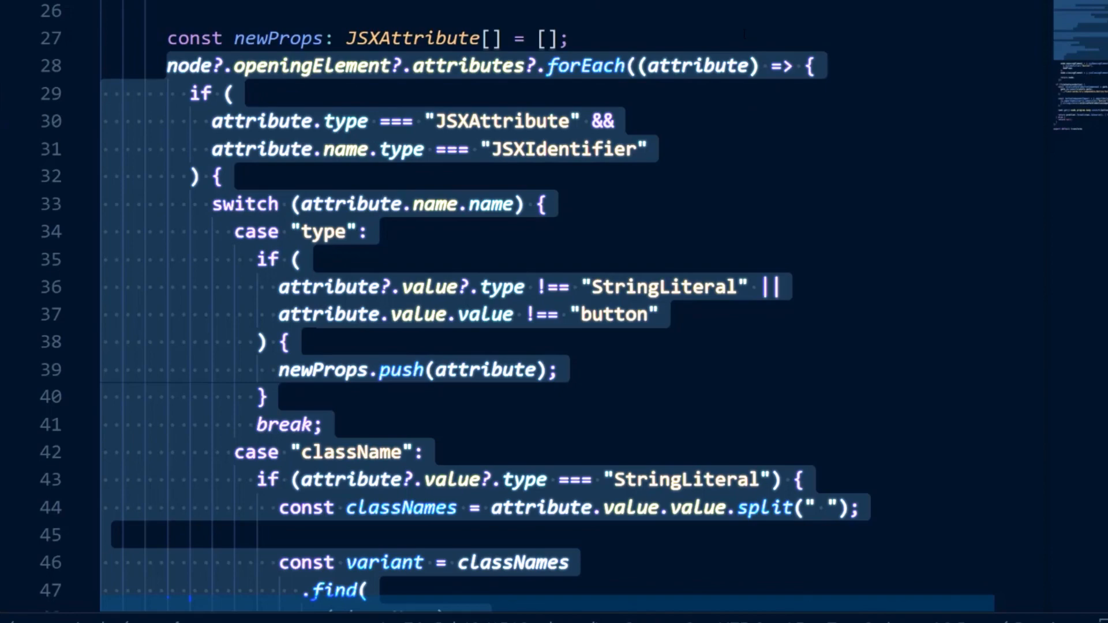
scroll(down, 3)
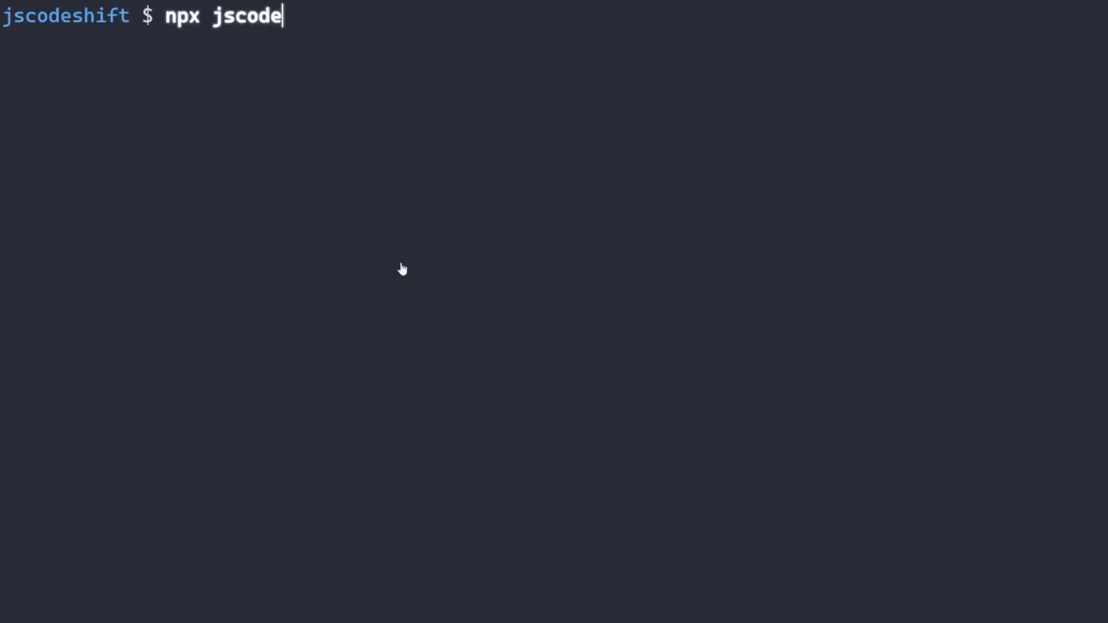
Run npx jscodeshift --transform transform.ts --parser babylon ../flash-cards/src.
text(shift --tra)
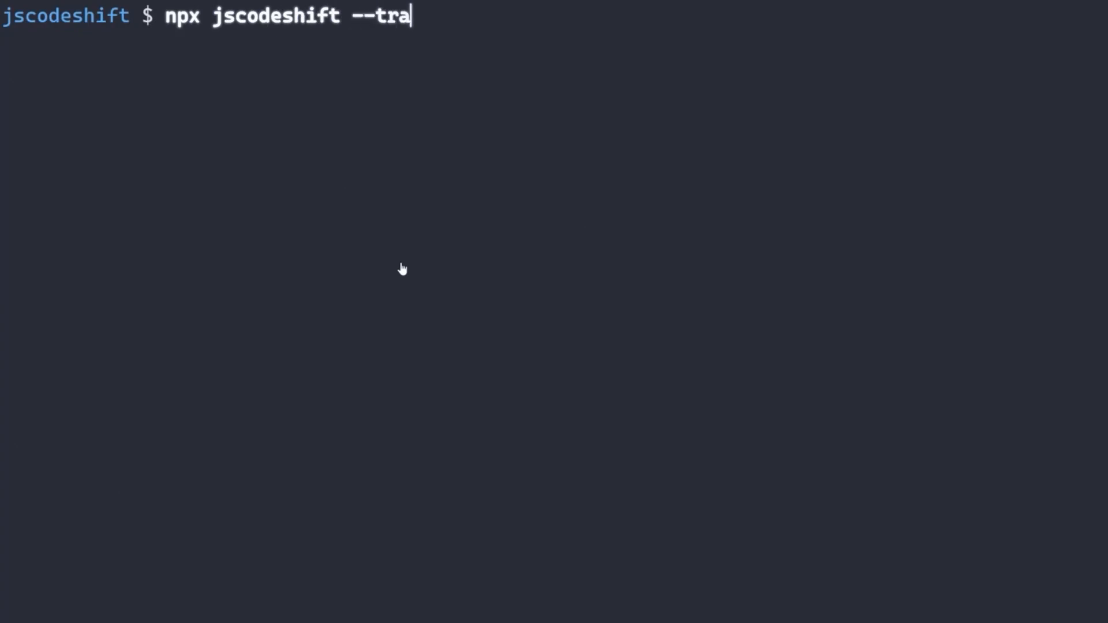
text(nsform transform.ts)
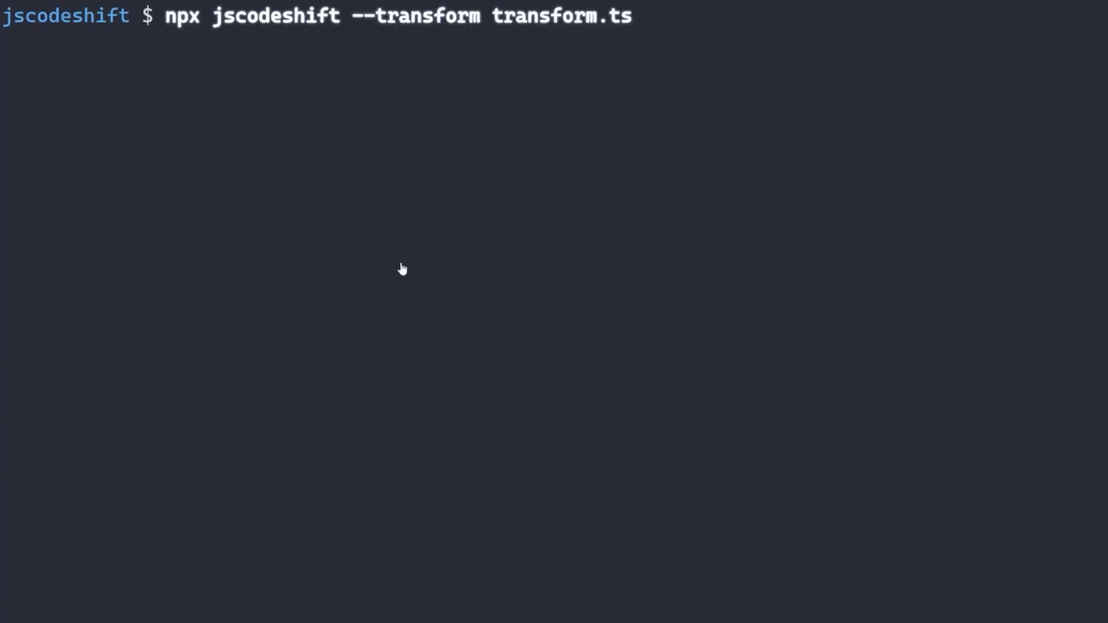
text(--par)
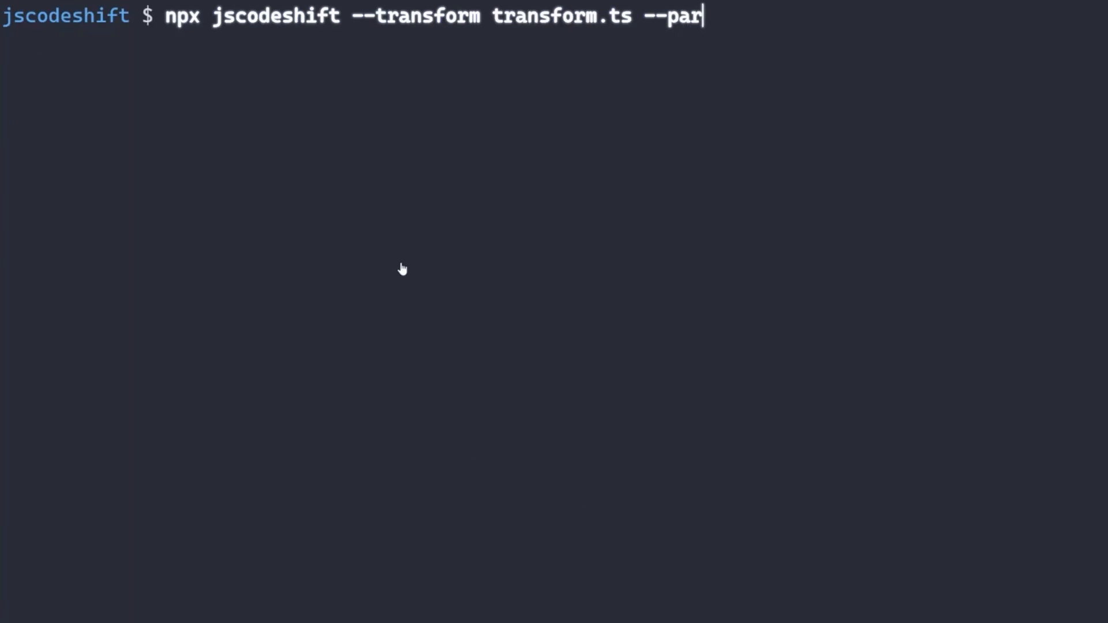
text(ser babylon)
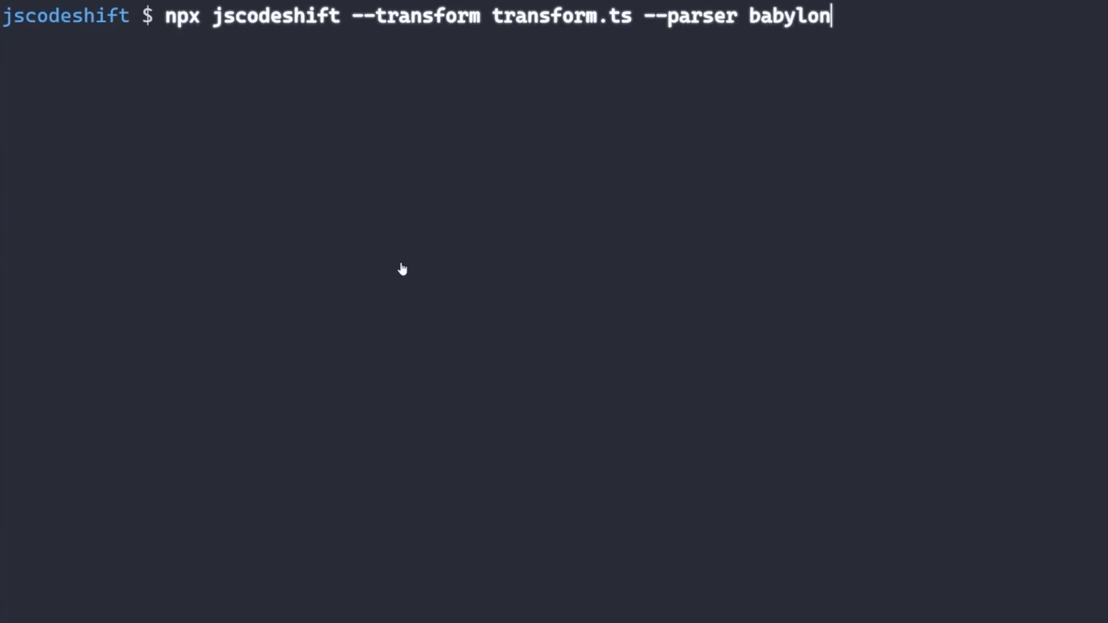
text(../flash-cards/src)
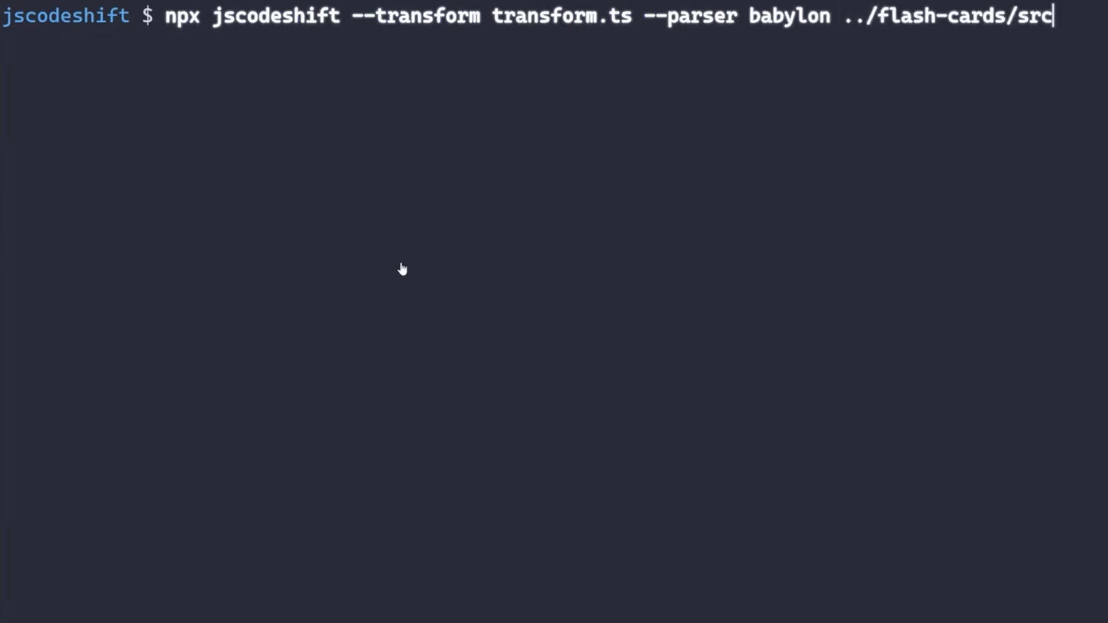
key(Return)
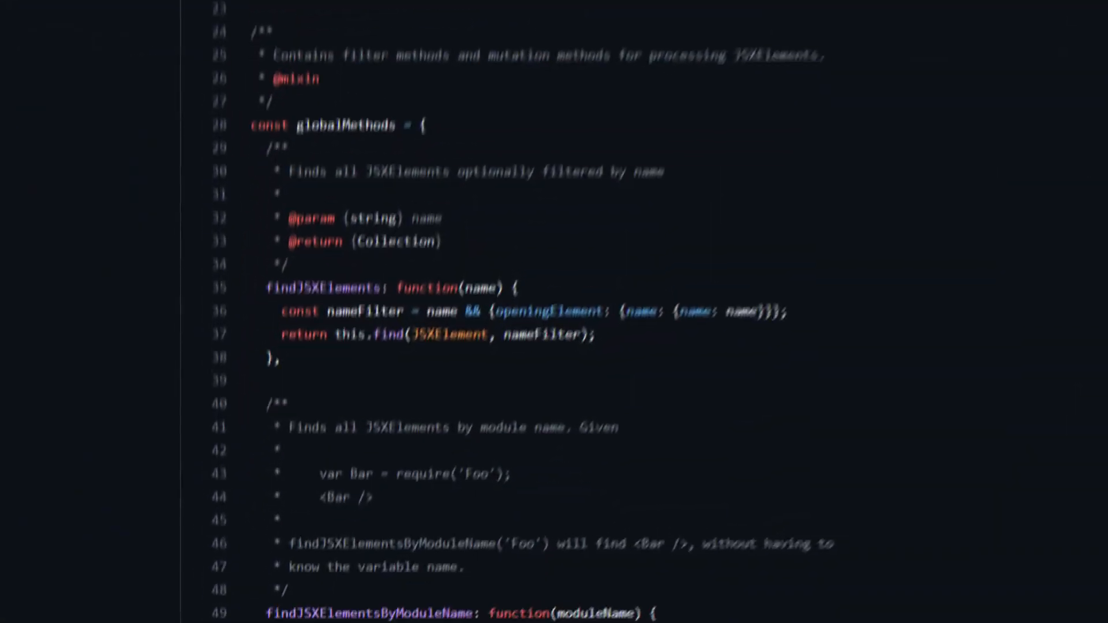
Scroll the JSXElement collection source down to the filterMethods hasAttributes definition.
scroll(down, 3)
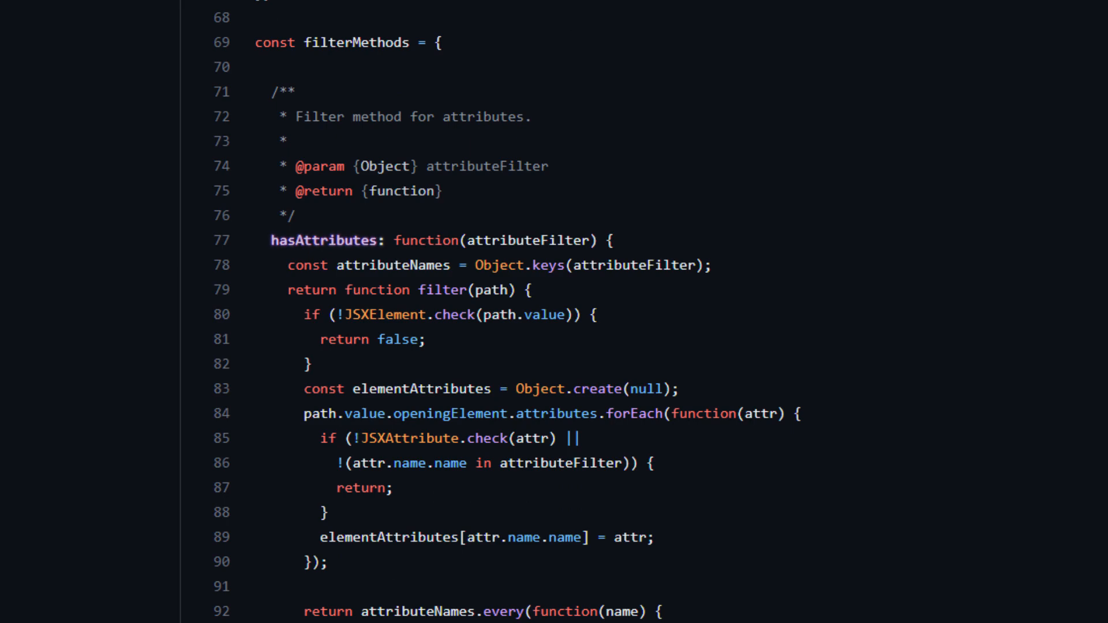